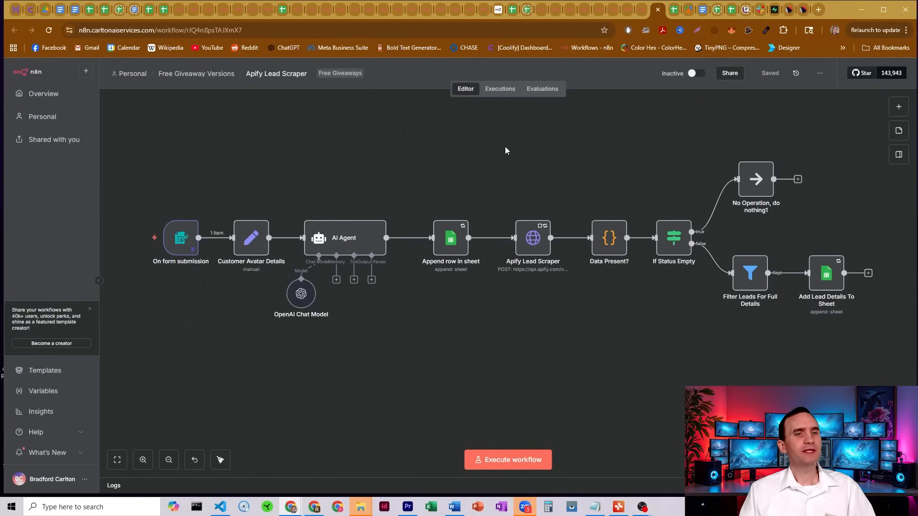
pyautogui.moveTo(445, 173)
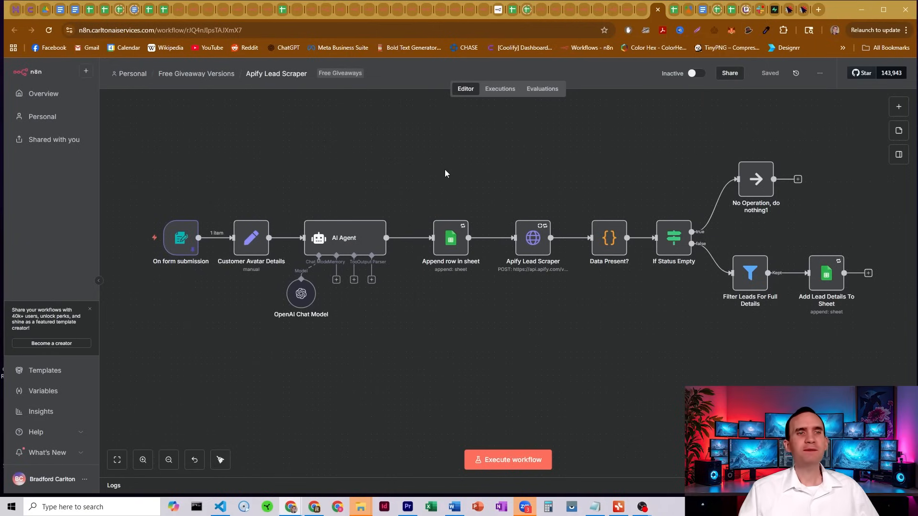
pyautogui.moveTo(425, 160)
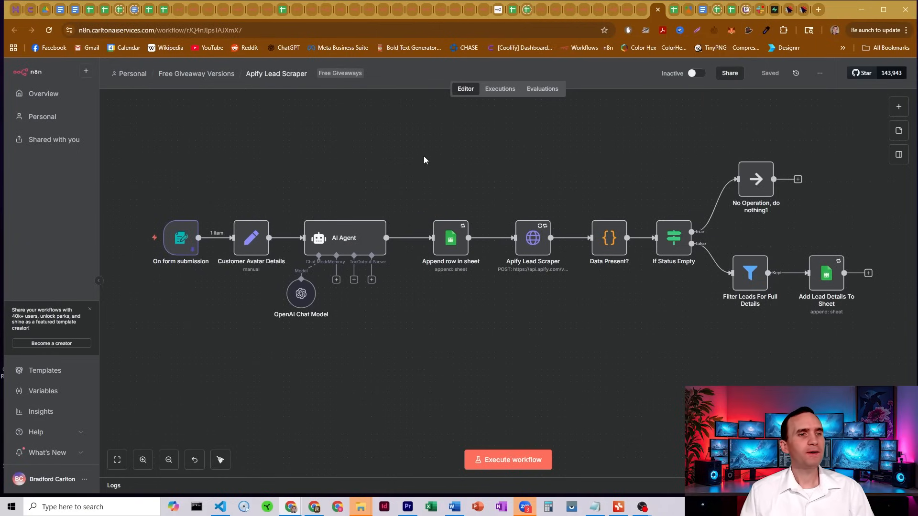
pyautogui.moveTo(377, 173)
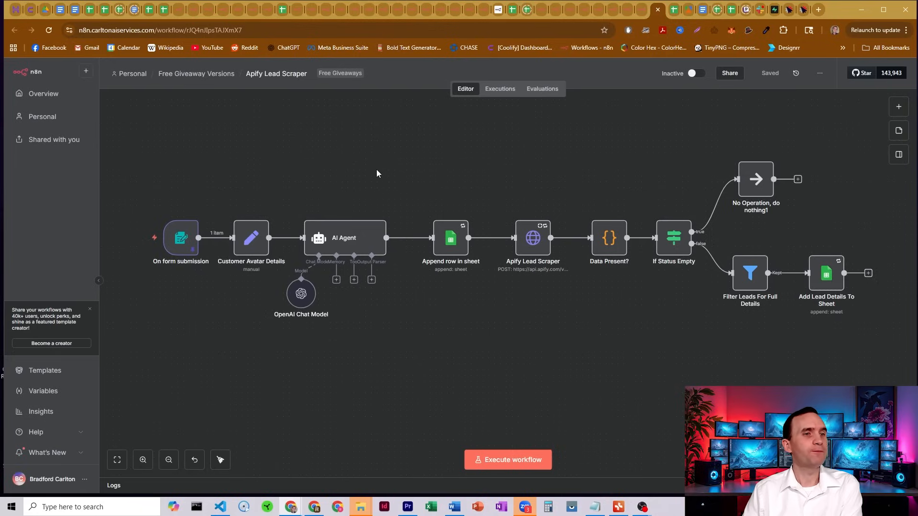
# Execute the full workflow, then inspect the form trigger, Sheets results and Data Present? output.
pyautogui.doubleClick(180, 237)
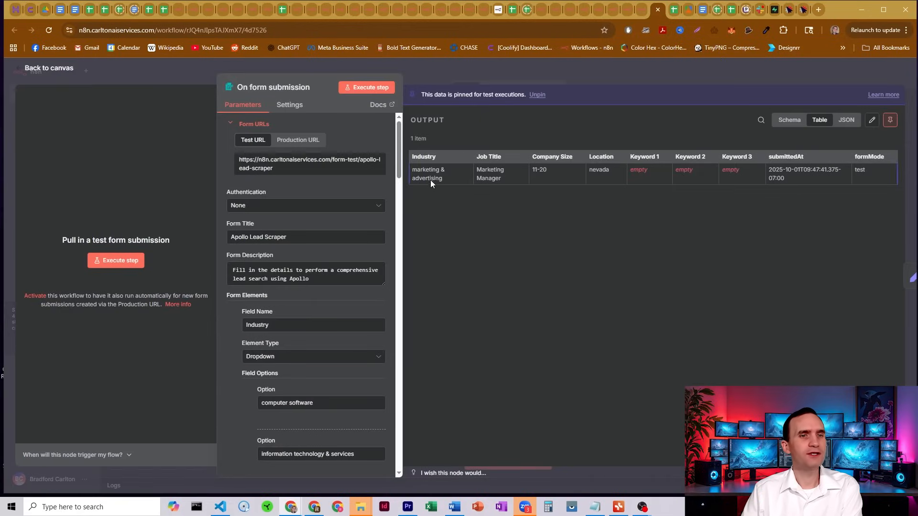
pyautogui.moveTo(502, 201)
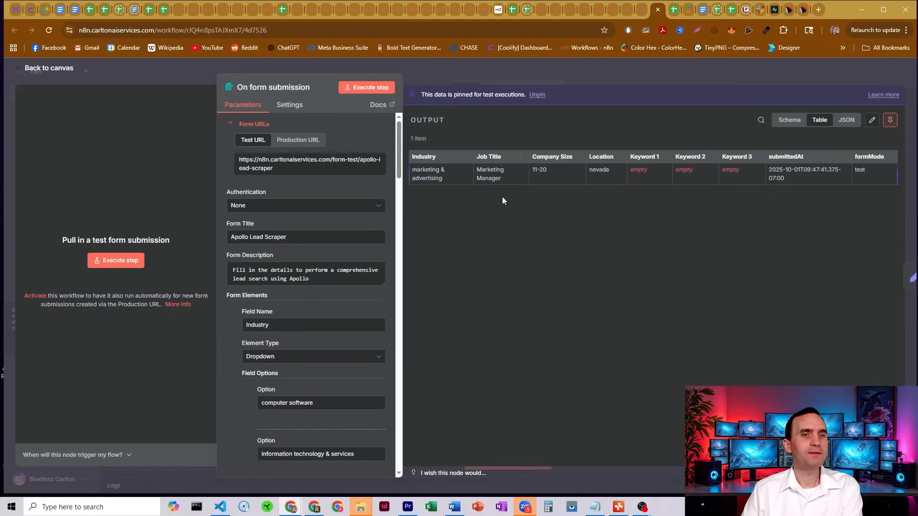
pyautogui.moveTo(561, 185)
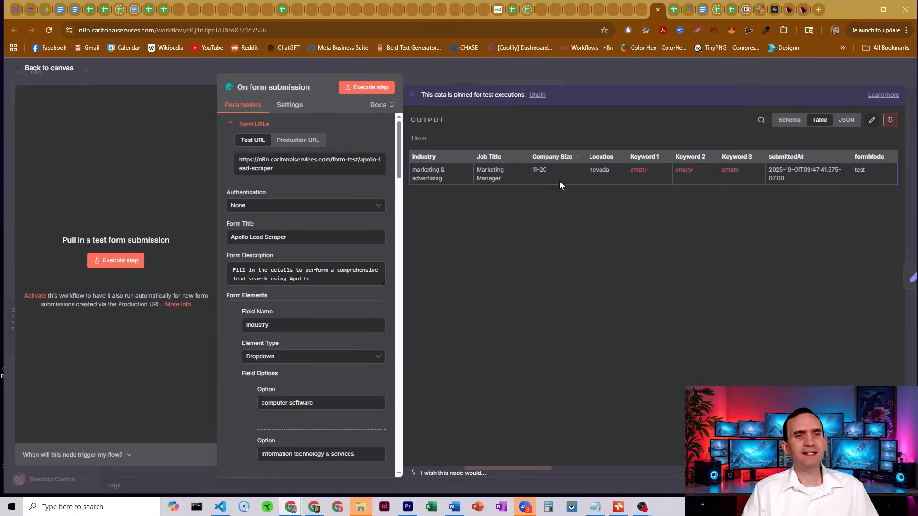
pyautogui.moveTo(630, 182)
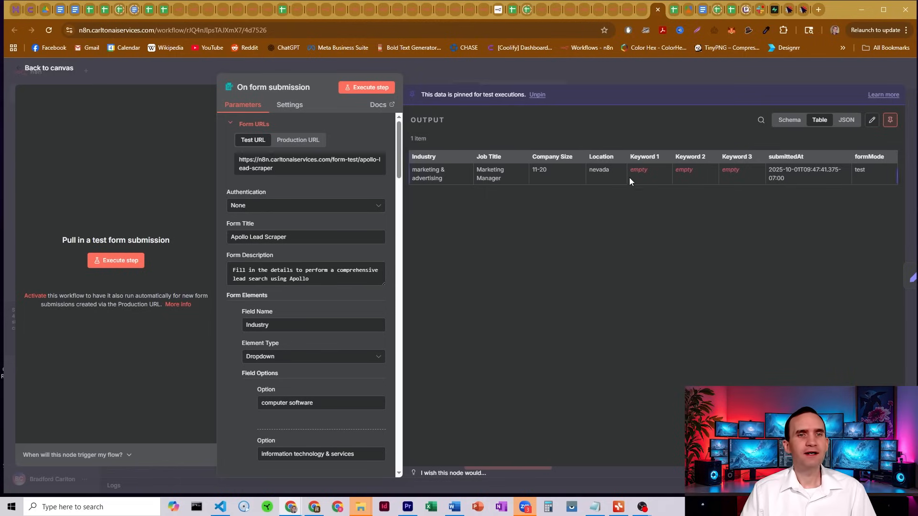
pyautogui.moveTo(724, 187)
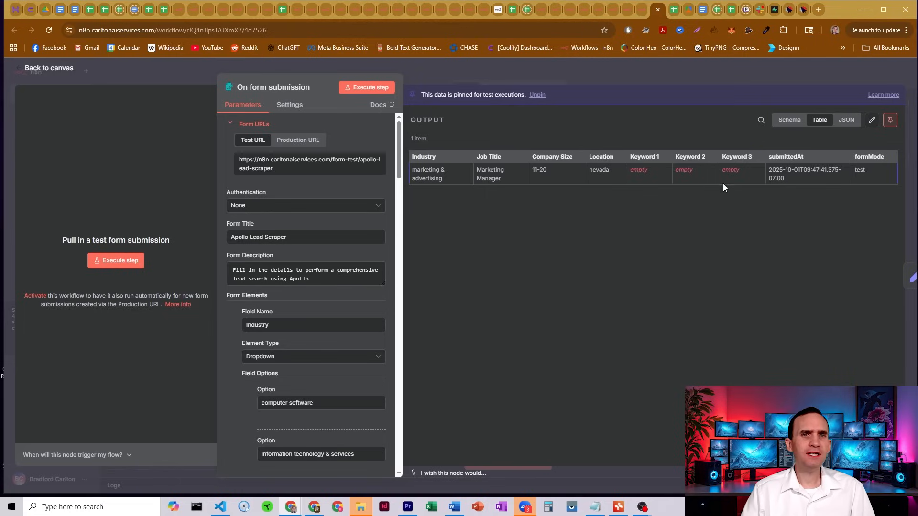
pyautogui.click(49, 68)
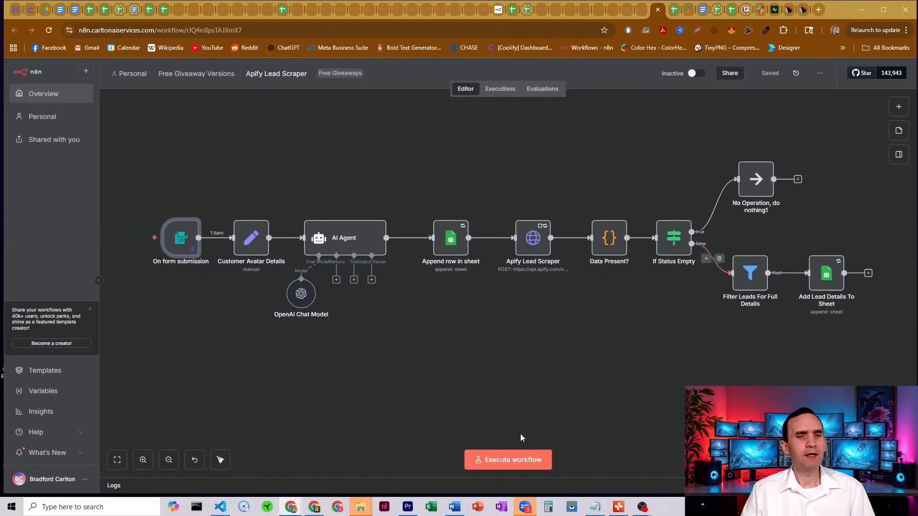
pyautogui.click(507, 460)
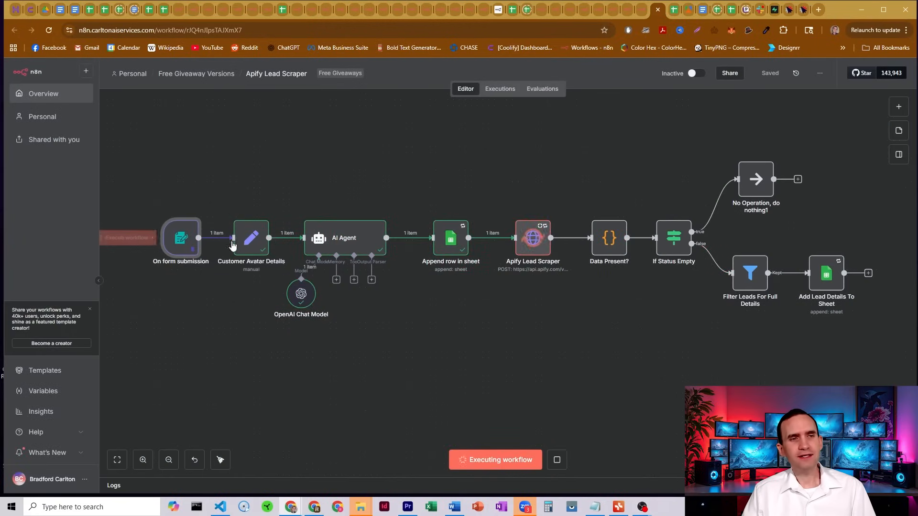
pyautogui.moveTo(399, 159)
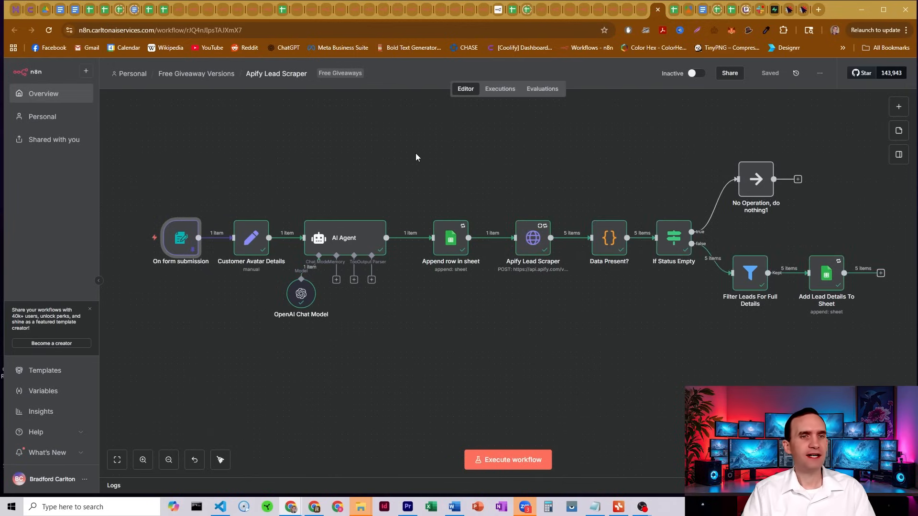
pyautogui.moveTo(462, 227)
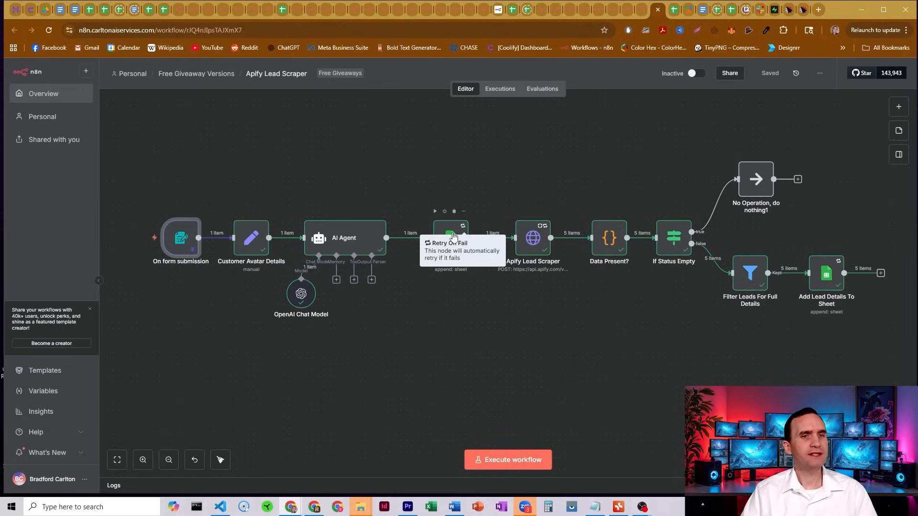
pyautogui.moveTo(629, 117)
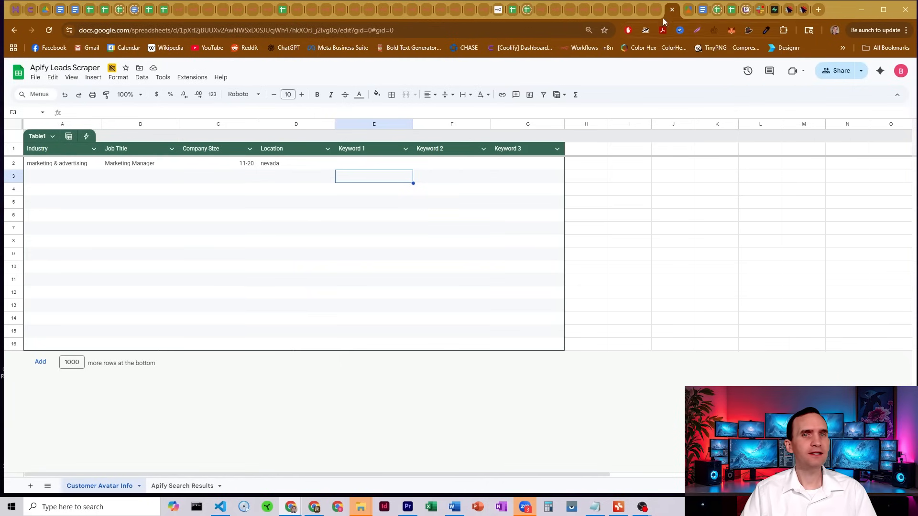
pyautogui.click(650, 11)
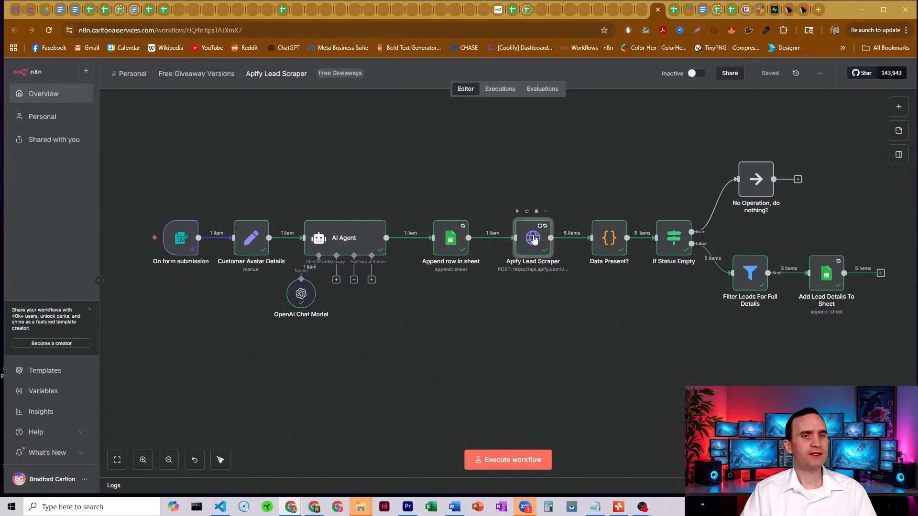
pyautogui.moveTo(573, 196)
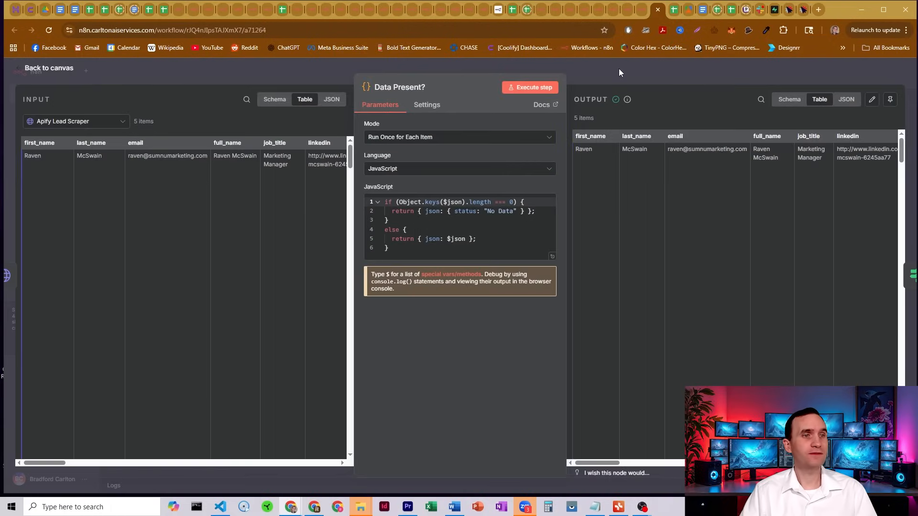
pyautogui.click(49, 68)
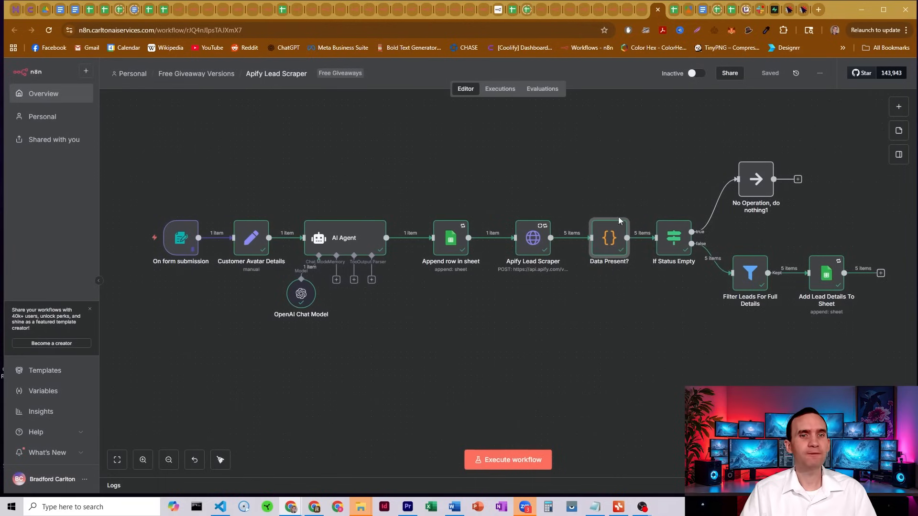
pyautogui.moveTo(826, 272)
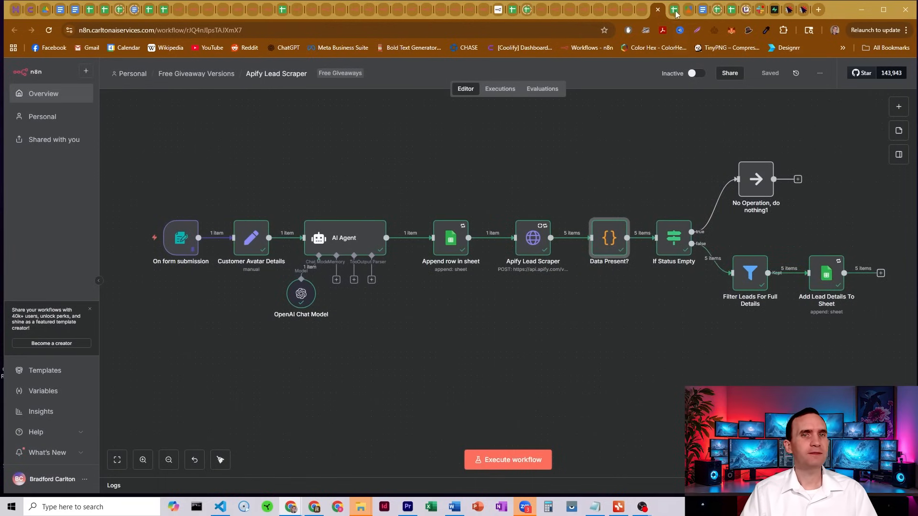
pyautogui.moveTo(592, 242)
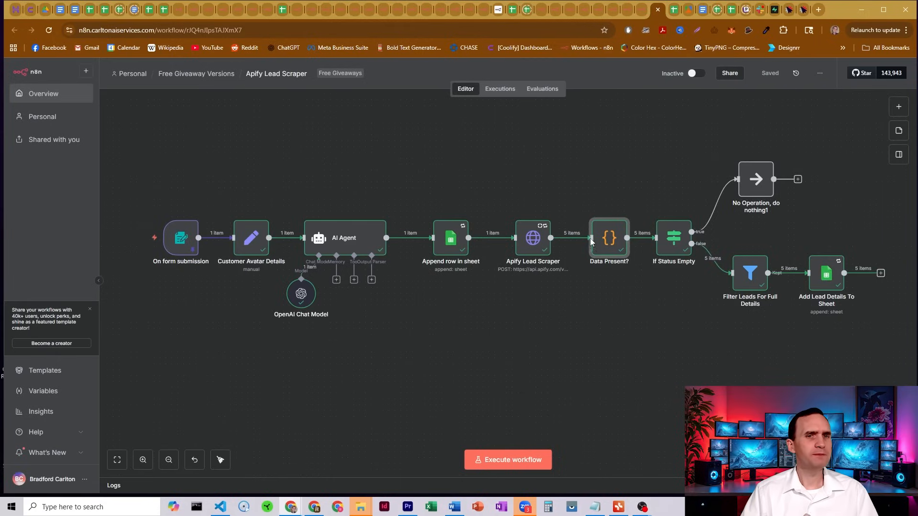
pyautogui.moveTo(419, 149)
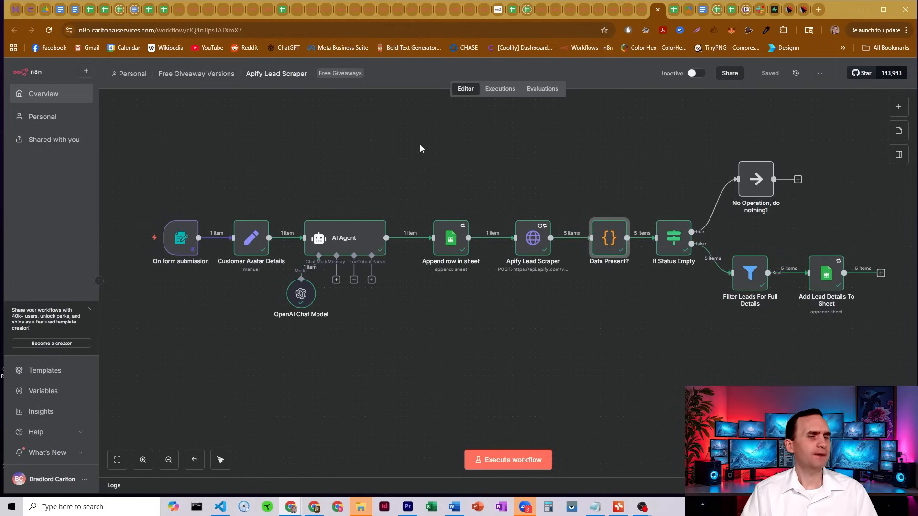
pyautogui.moveTo(191, 202)
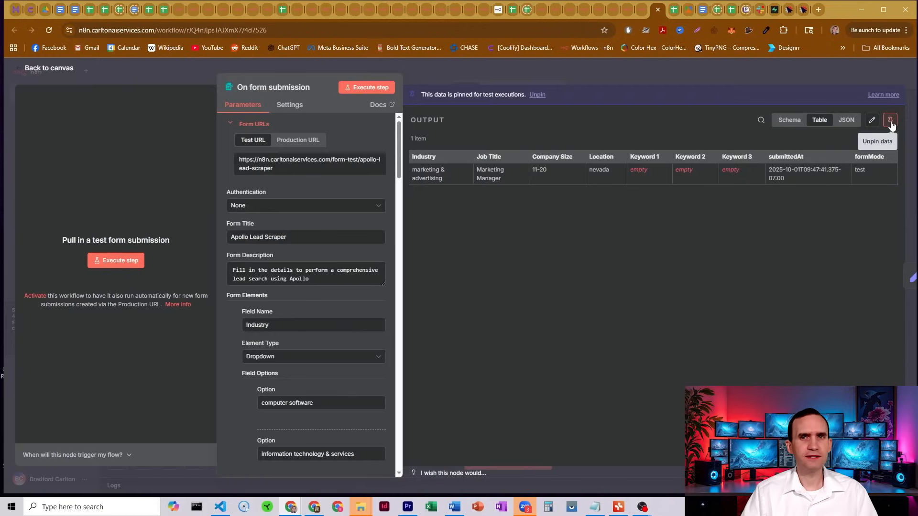
pyautogui.moveTo(872, 120)
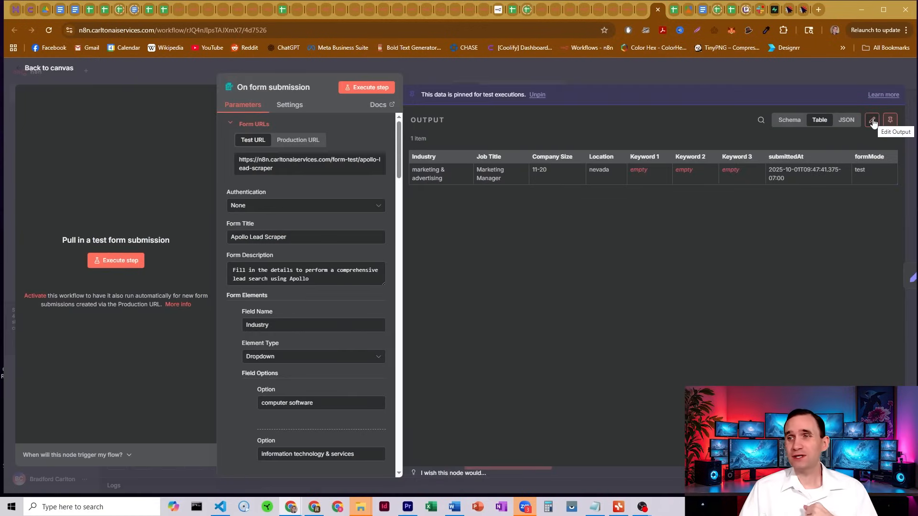
# Clear the Job Title and Company Size values in the trigger's pinned JSON and save.
pyautogui.click(872, 120)
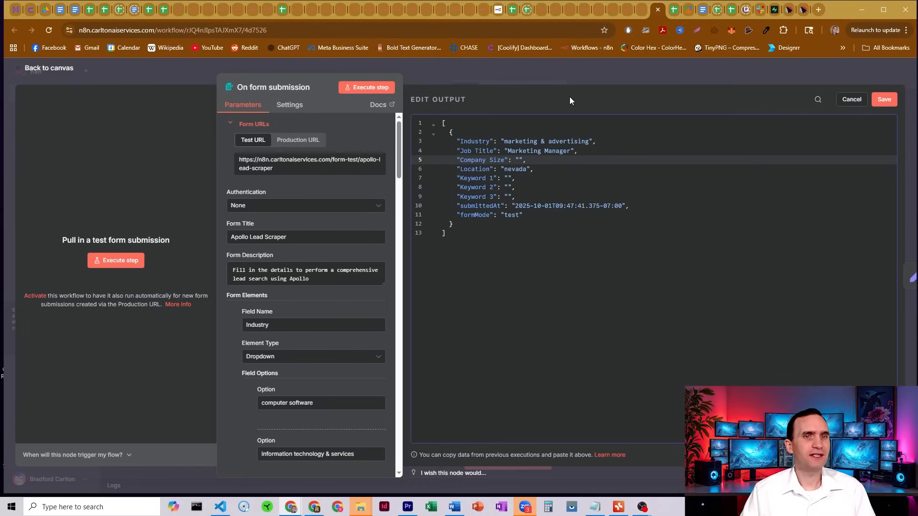
pyautogui.click(520, 160)
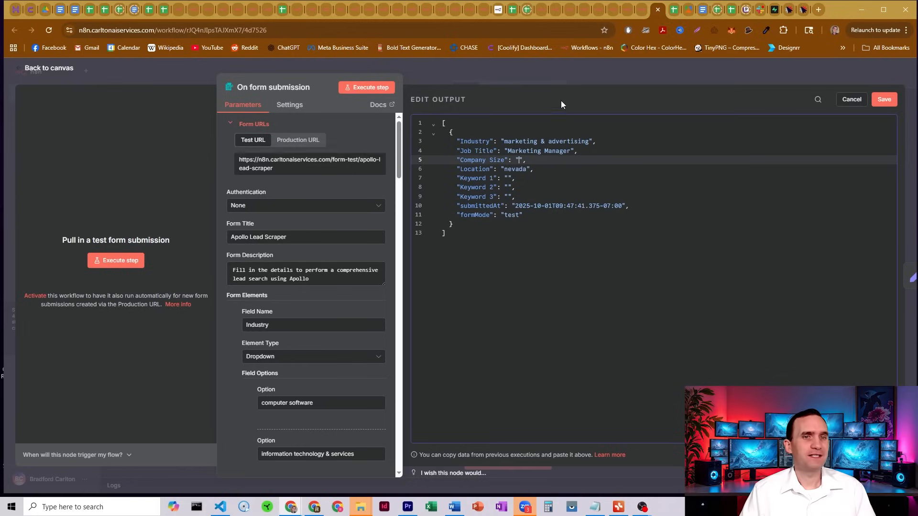
pyautogui.moveTo(571, 151)
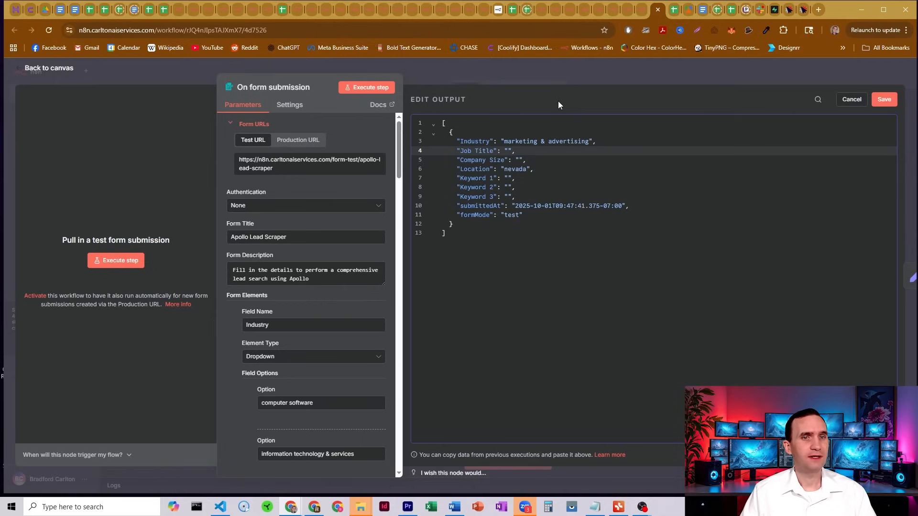
pyautogui.moveTo(657, 132)
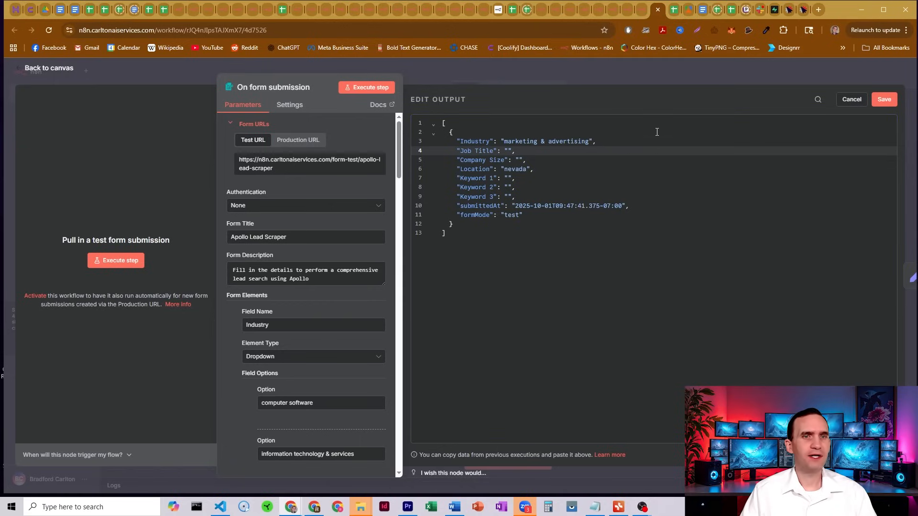
pyautogui.click(884, 99)
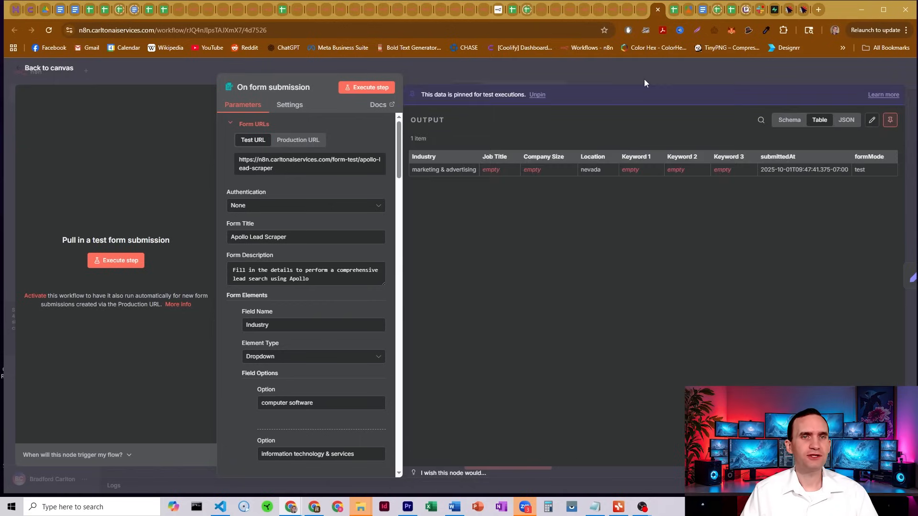
pyautogui.click(49, 68)
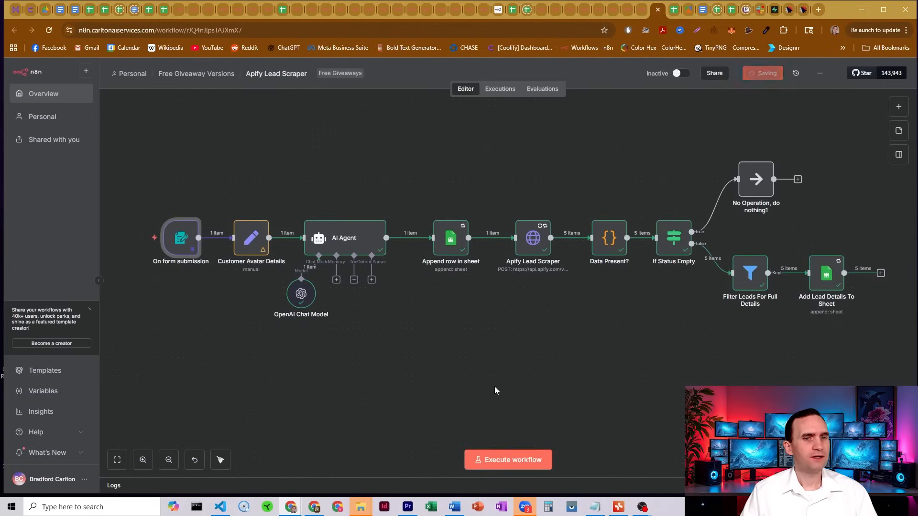
pyautogui.click(507, 460)
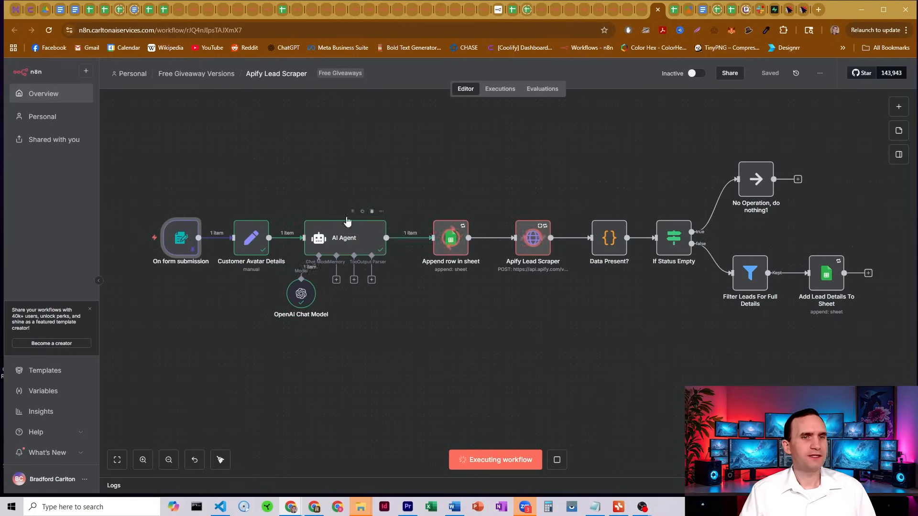
pyautogui.moveTo(492, 161)
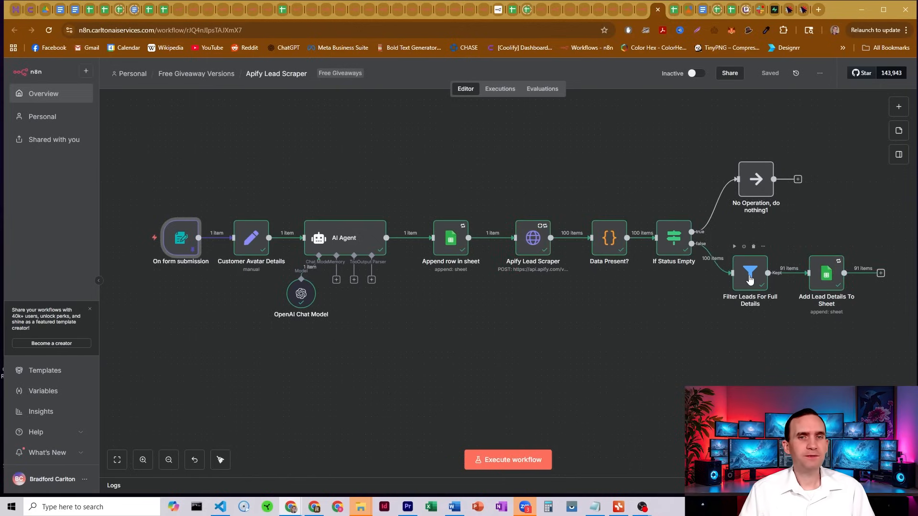
pyautogui.doubleClick(750, 274)
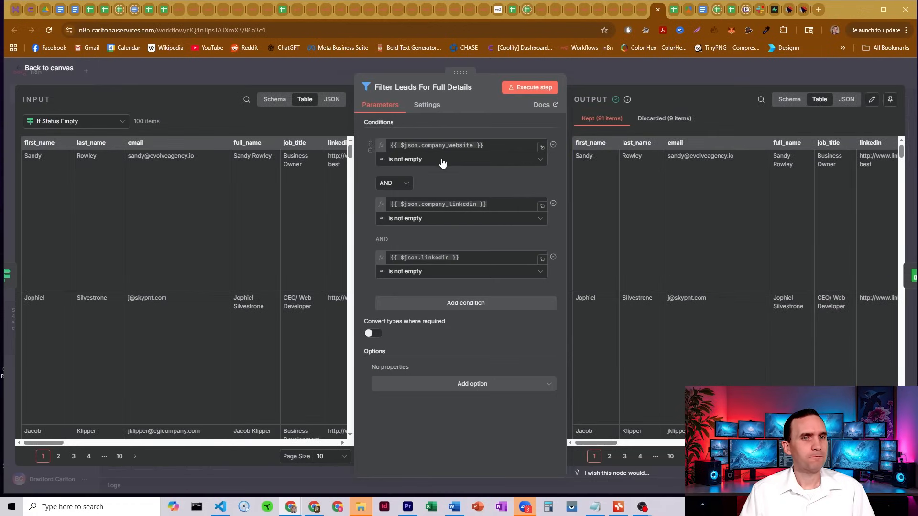
pyautogui.moveTo(444, 204)
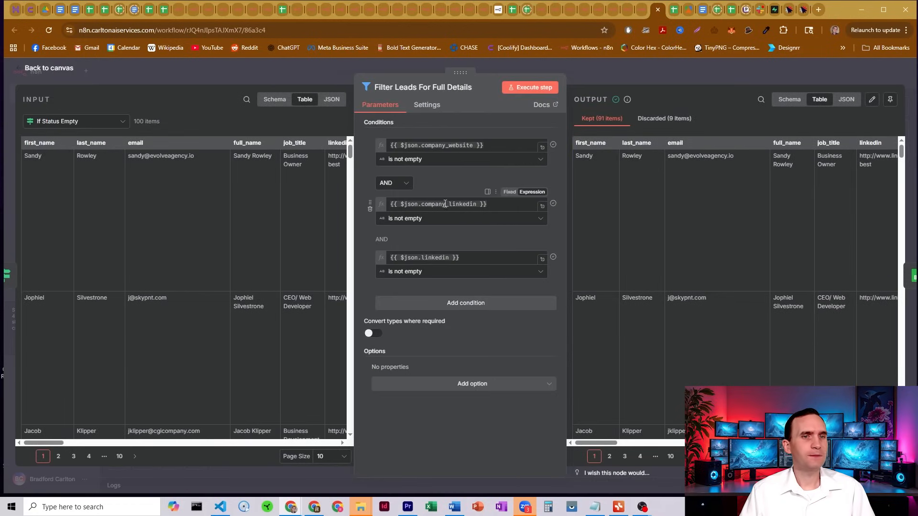
pyautogui.click(49, 68)
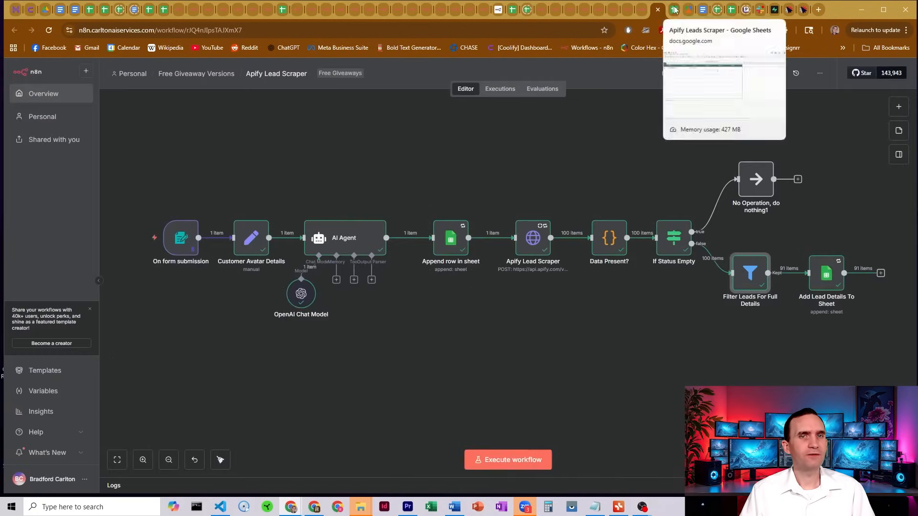
# Open the Apify Search Results sheet and select one scraped lead's row.
pyautogui.click(673, 9)
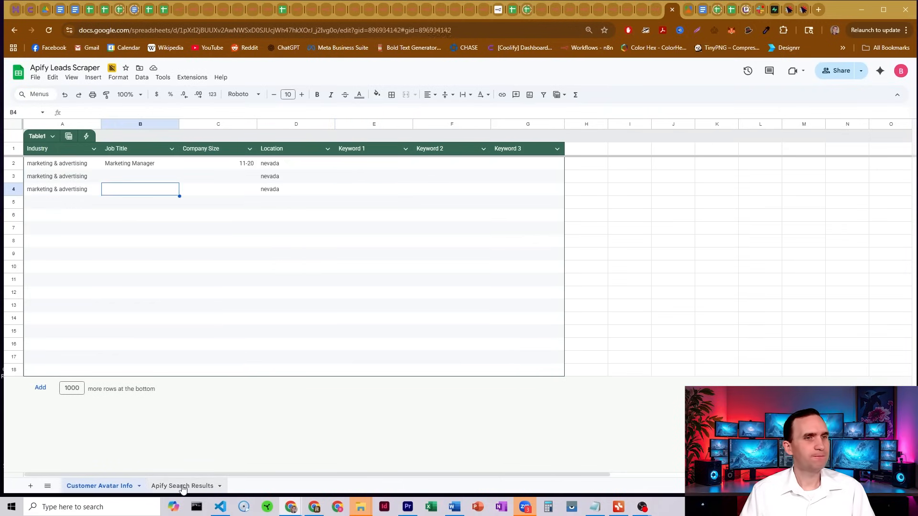
pyautogui.click(183, 486)
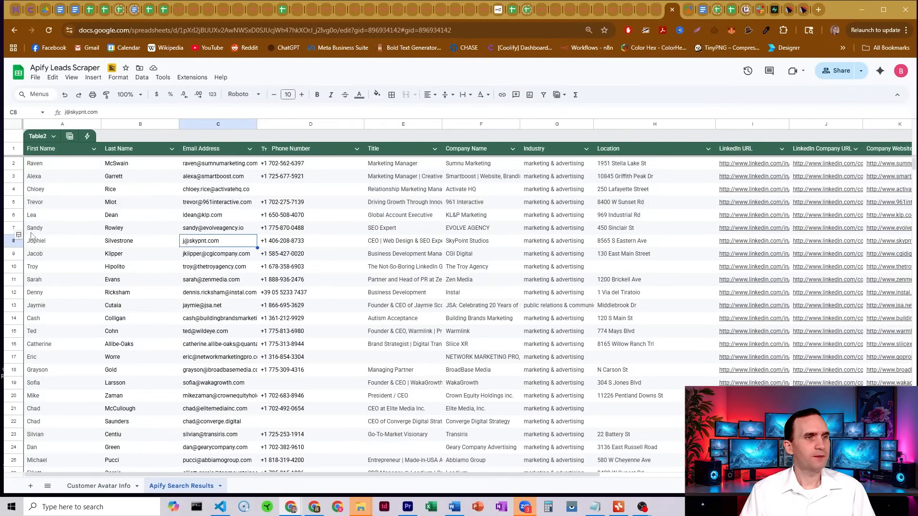
pyautogui.click(8, 228)
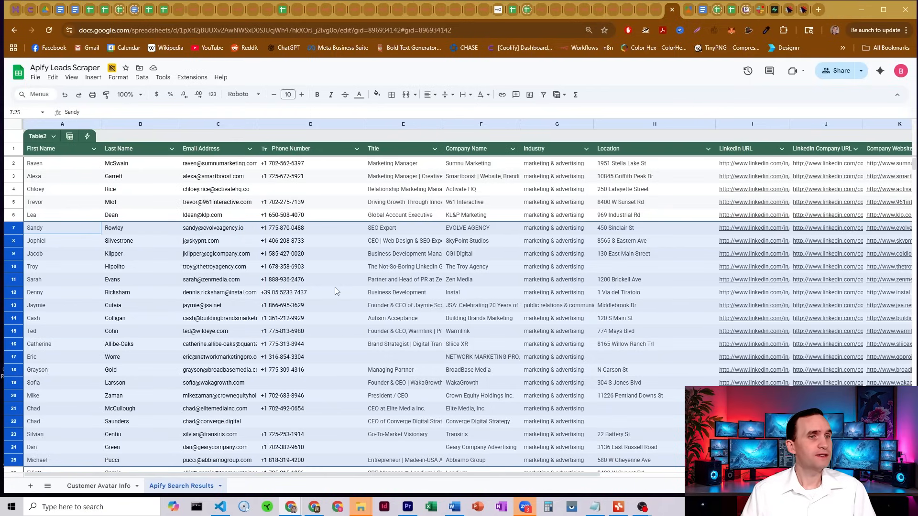
pyautogui.moveTo(326, 292)
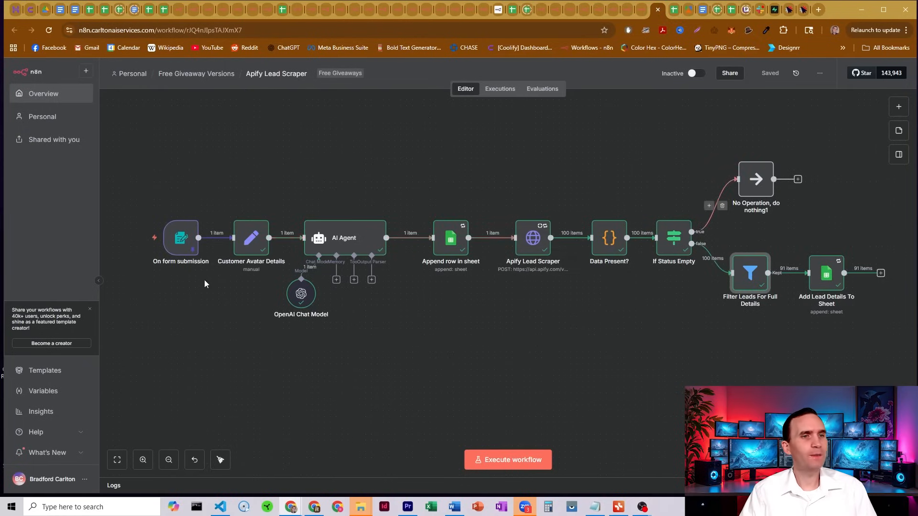
# Review the Customer Avatar Details node's fields.
pyautogui.doubleClick(250, 238)
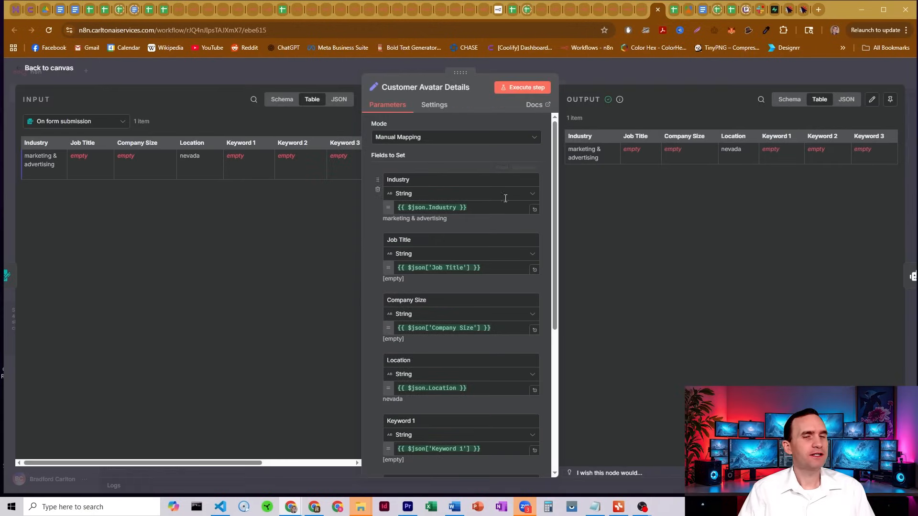
pyautogui.moveTo(559, 152)
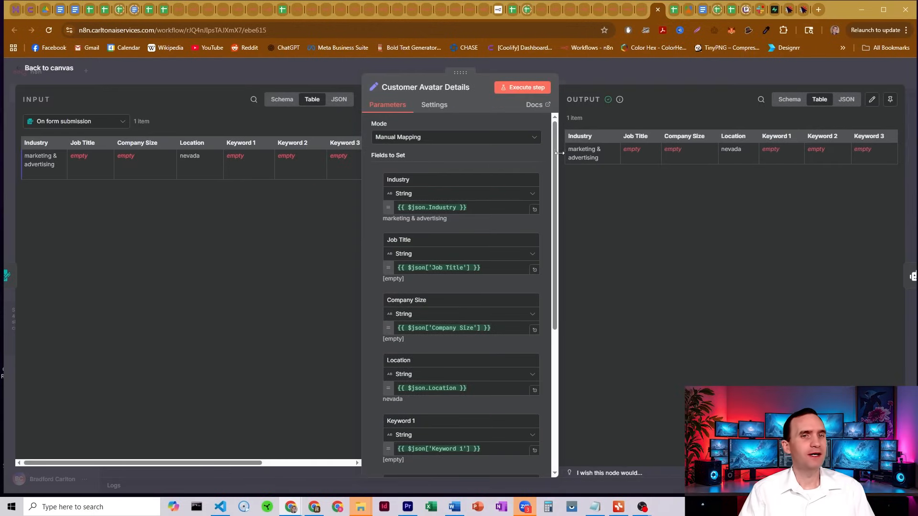
pyautogui.scroll(-3)
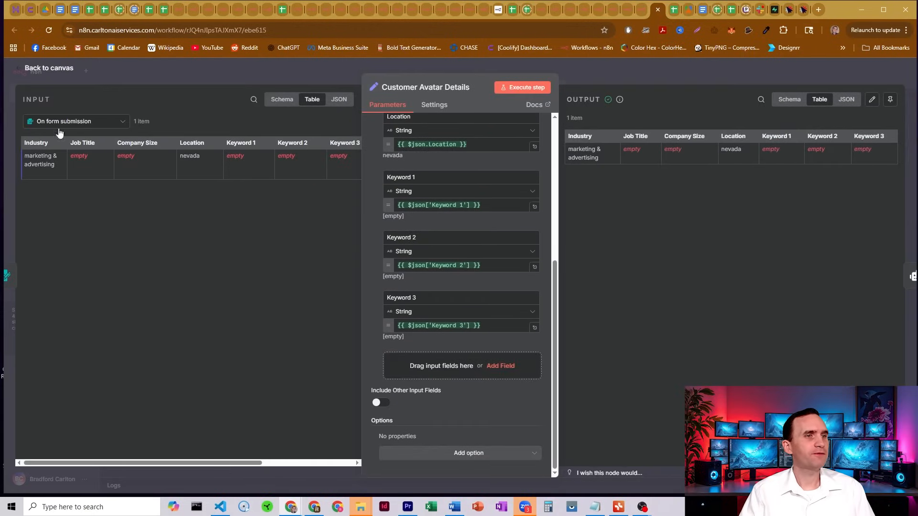
pyautogui.click(49, 68)
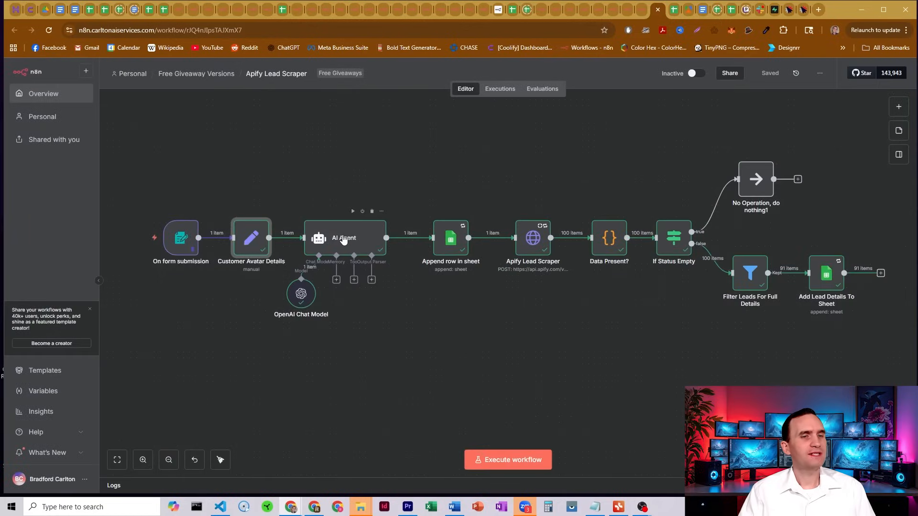
# Open the AI Agent and read through its contact-search filter system message.
pyautogui.doubleClick(344, 237)
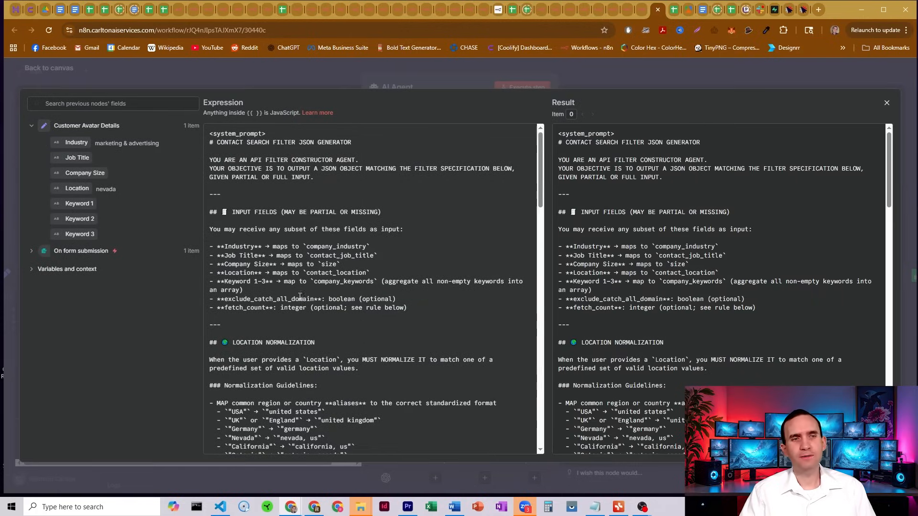
pyautogui.scroll(-3)
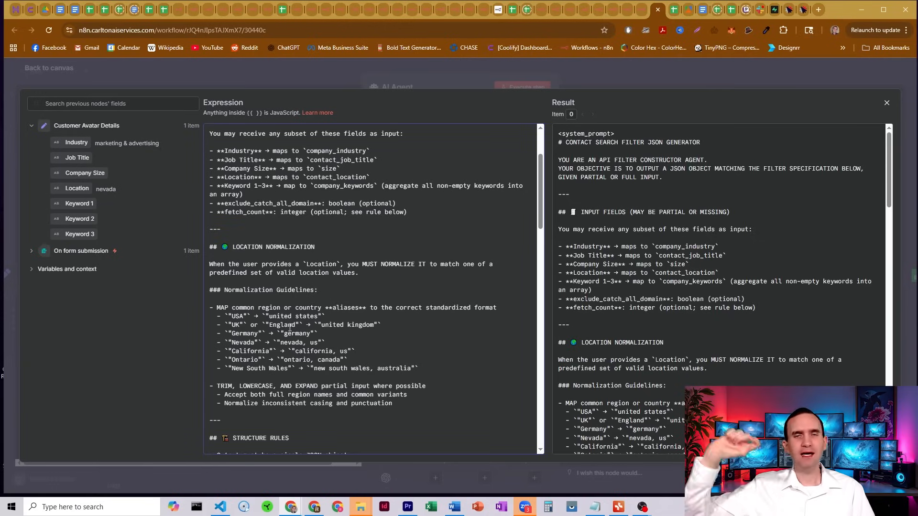
pyautogui.scroll(-3)
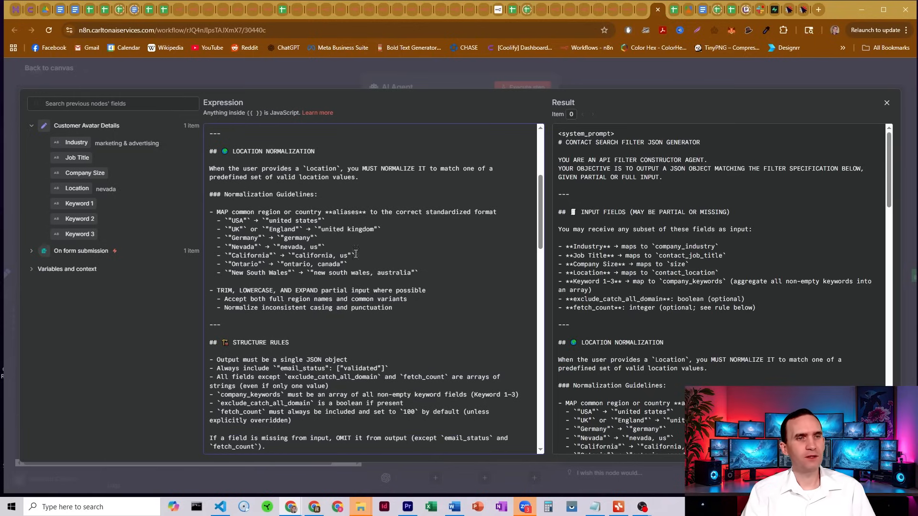
pyautogui.scroll(-3)
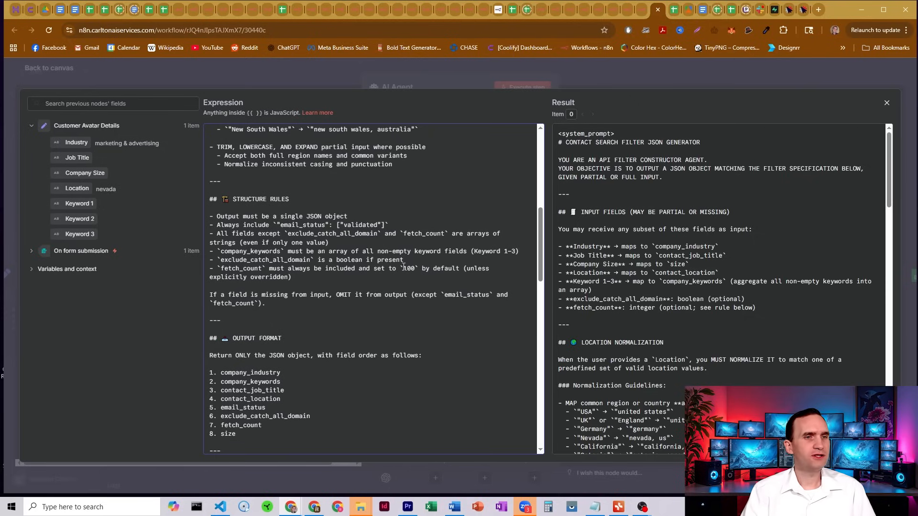
pyautogui.doubleClick(409, 268)
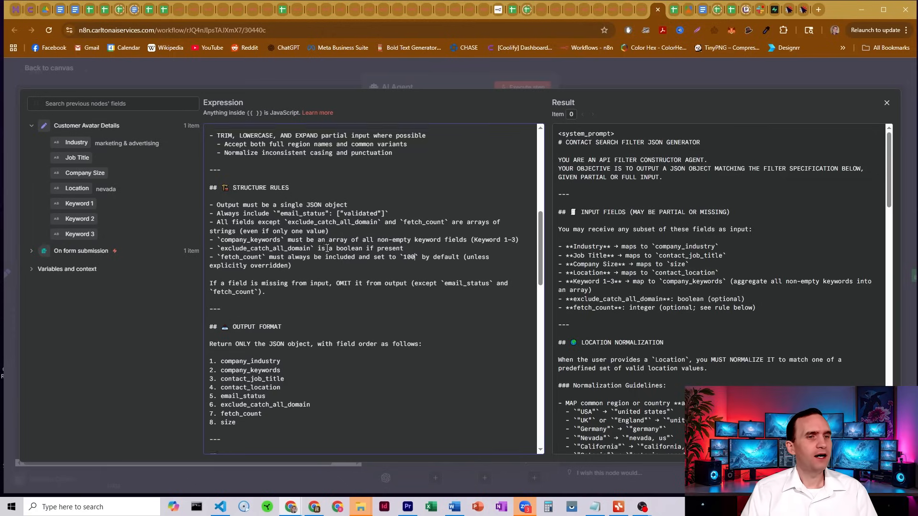
pyautogui.scroll(-3)
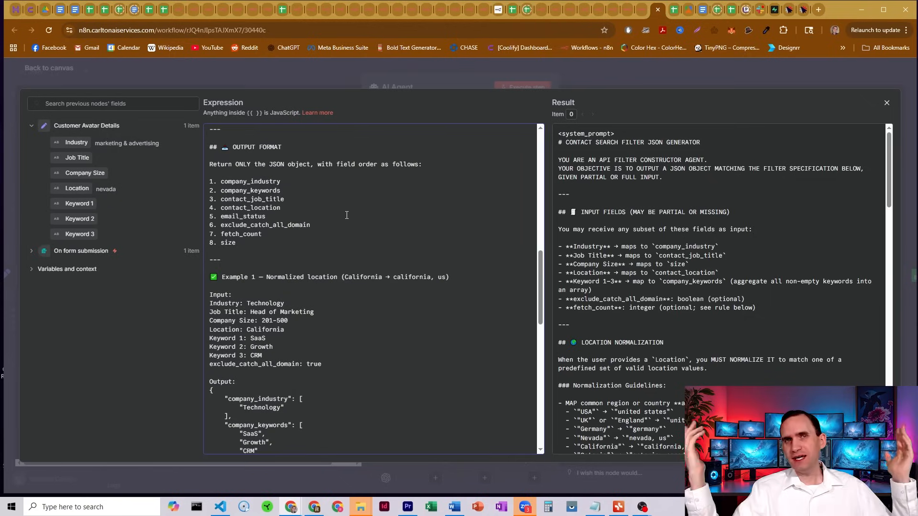
pyautogui.scroll(-3)
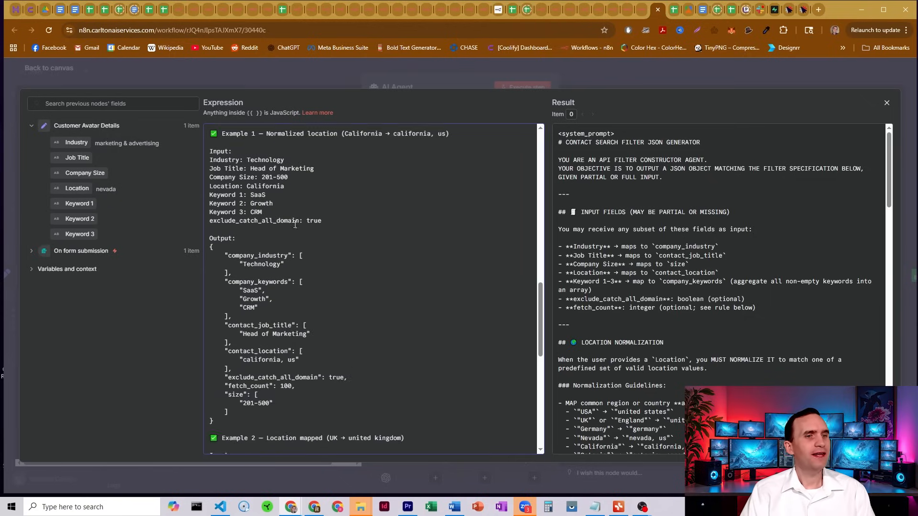
pyautogui.scroll(-3)
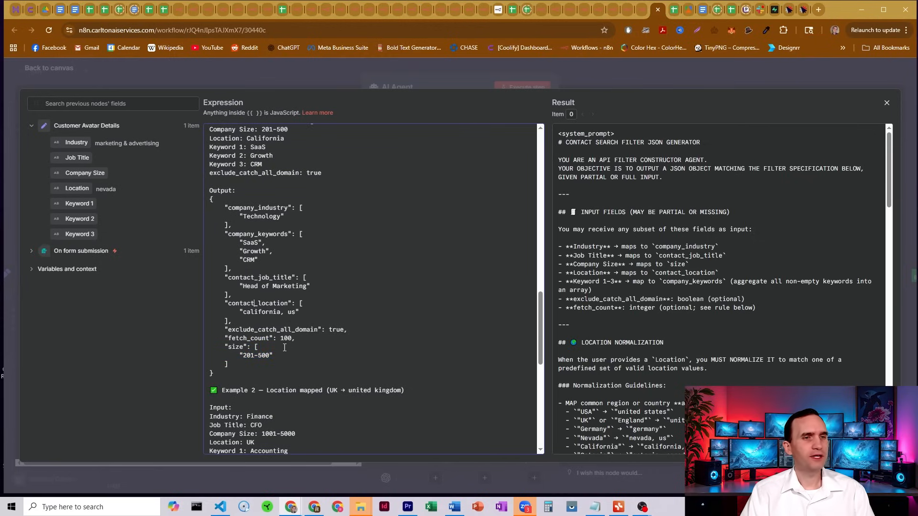
pyautogui.scroll(-3)
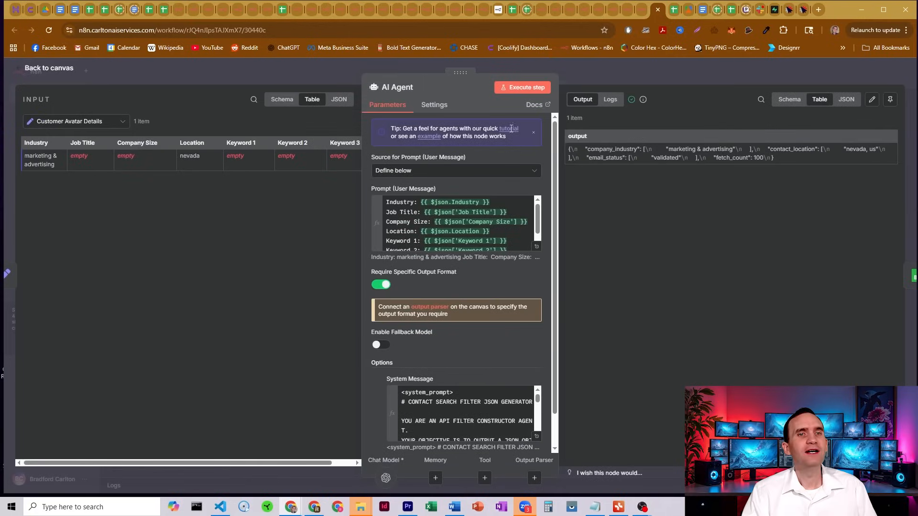
# Open the Append row in sheet node and scroll its Values to Send.
pyautogui.click(48, 67)
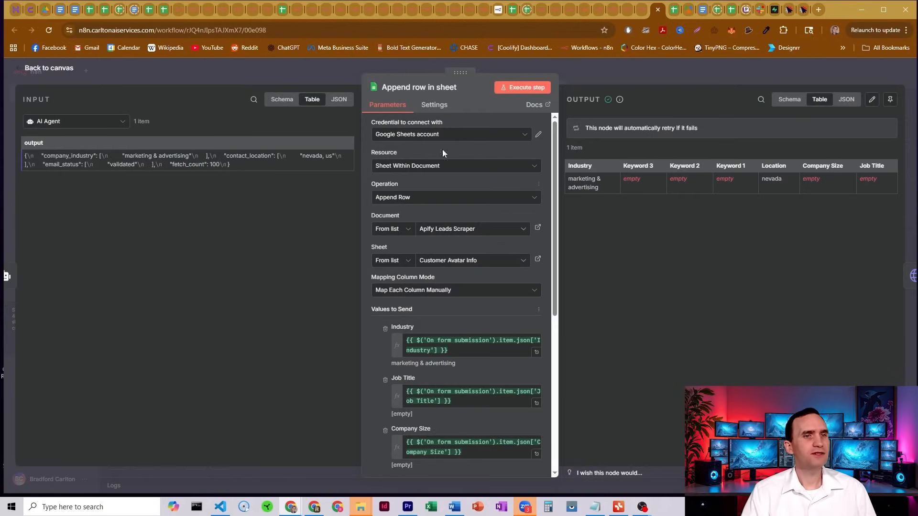
pyautogui.scroll(-3)
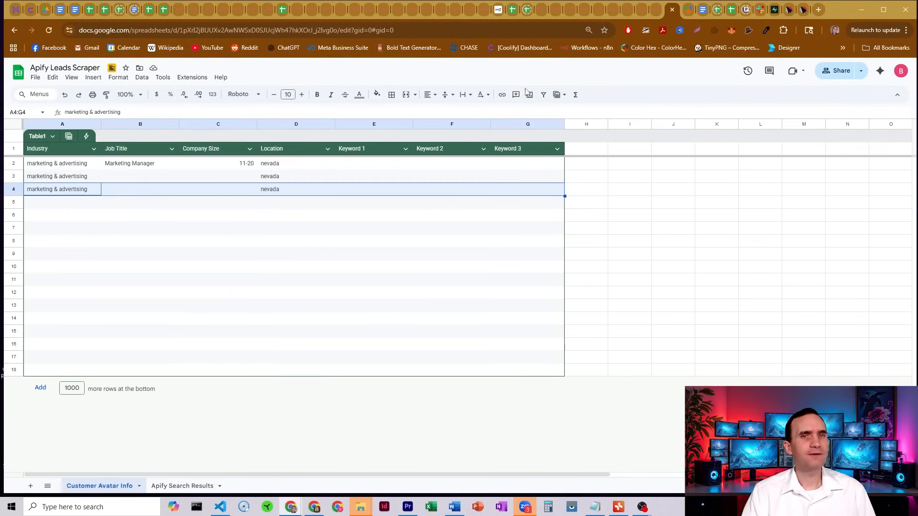
pyautogui.moveTo(656, 15)
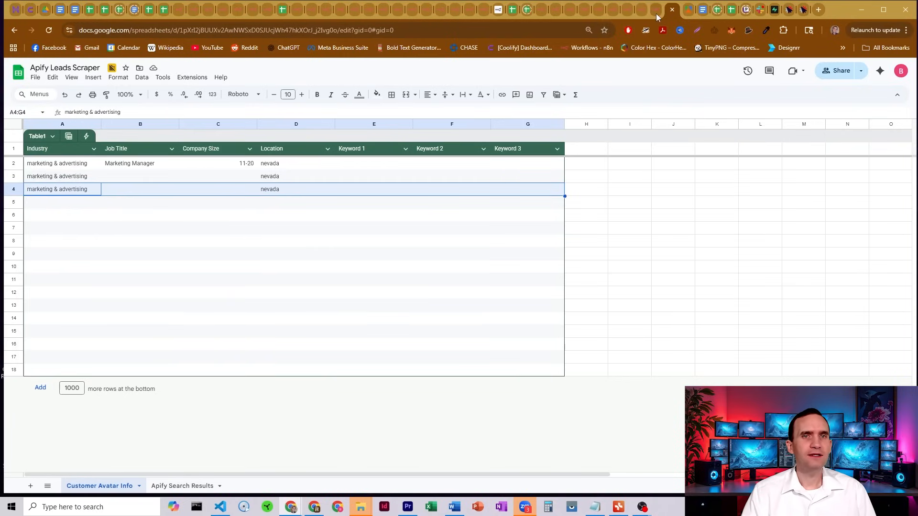
# Check the Customer Avatar Info rows, then switch to the Leads Finder actor page.
pyautogui.click(638, 9)
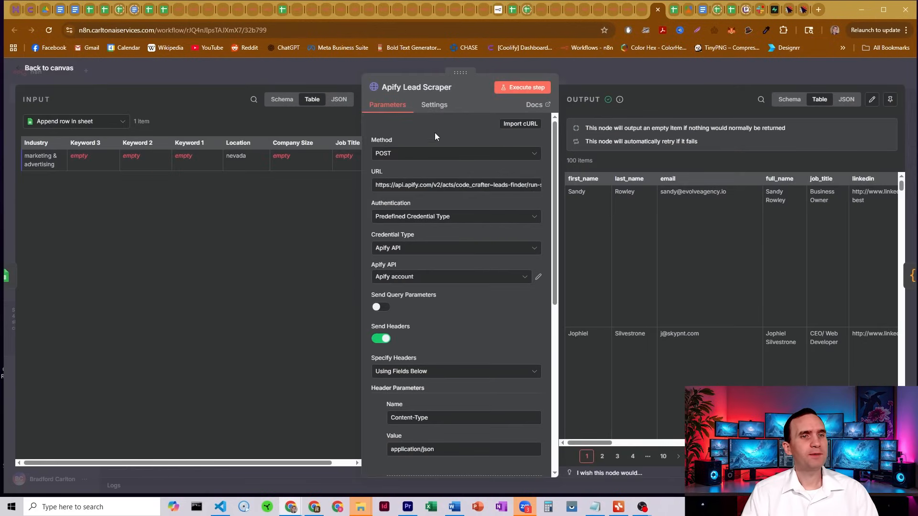
pyautogui.moveTo(400, 185)
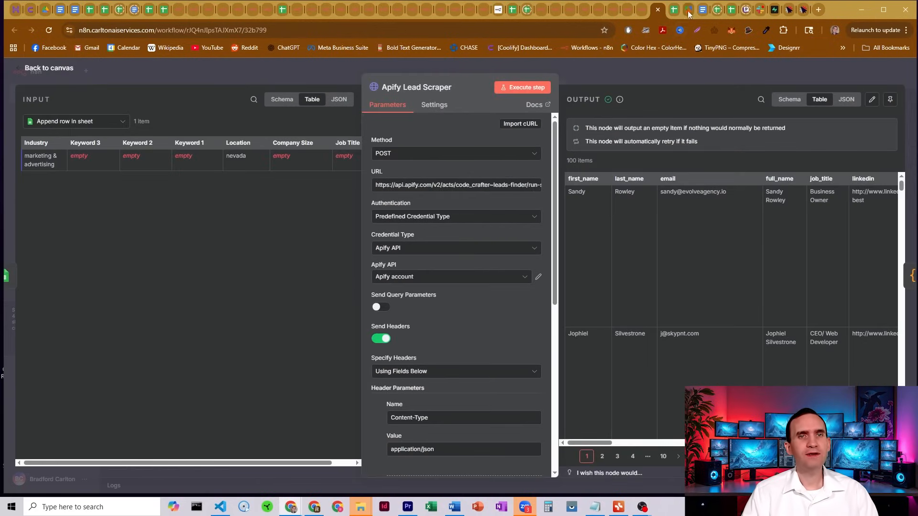
pyautogui.click(673, 10)
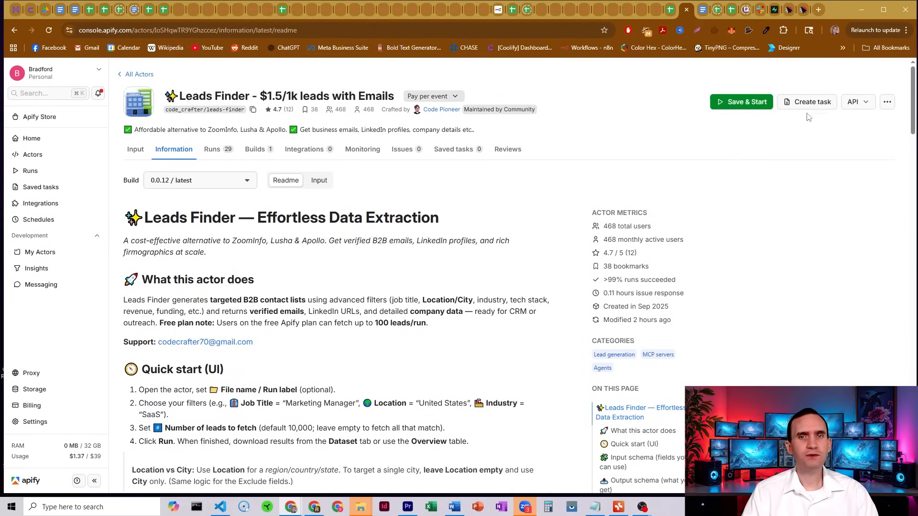
# Open the Leads Finder actor's API endpoints and scroll through the endpoint list.
pyautogui.click(856, 101)
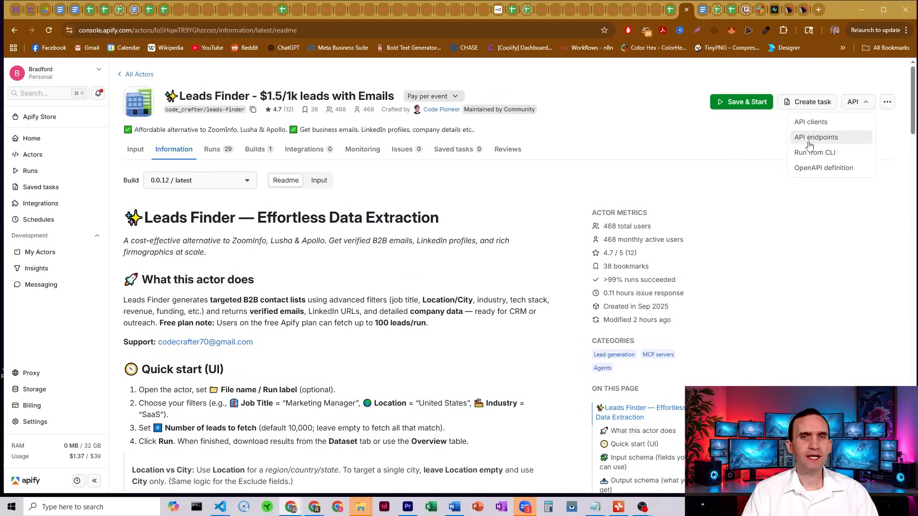
pyautogui.click(816, 137)
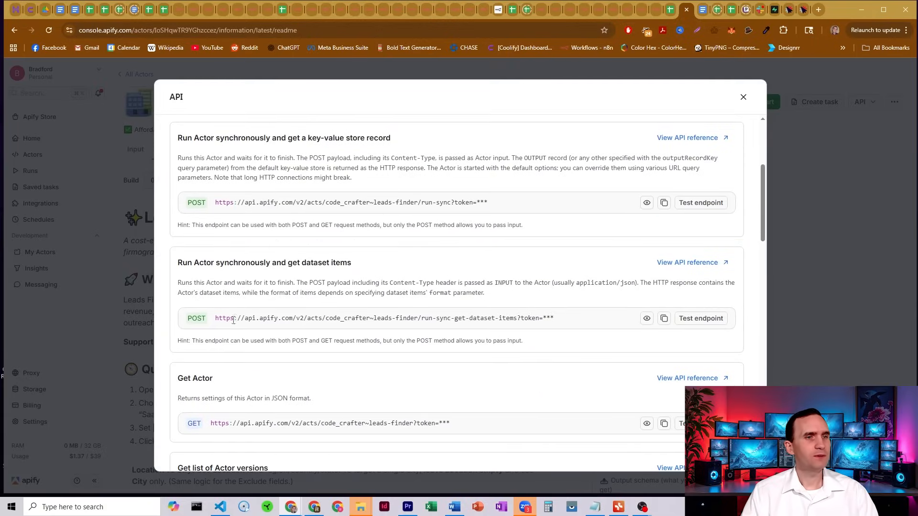
pyautogui.moveTo(457, 326)
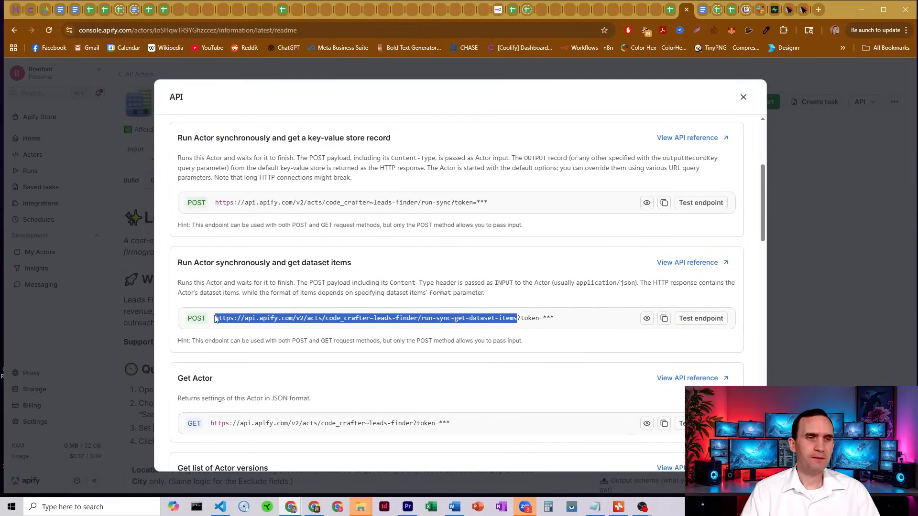
pyautogui.moveTo(283, 327)
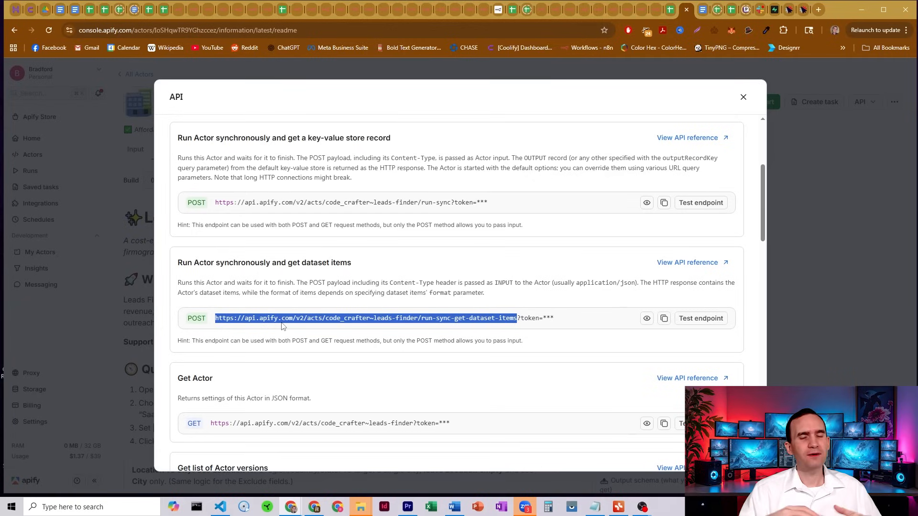
pyautogui.moveTo(337, 315)
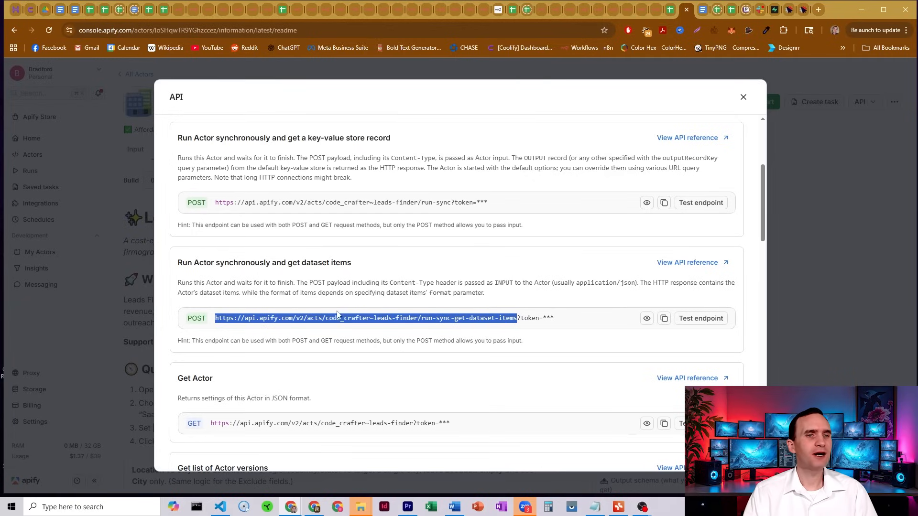
pyautogui.click(362, 287)
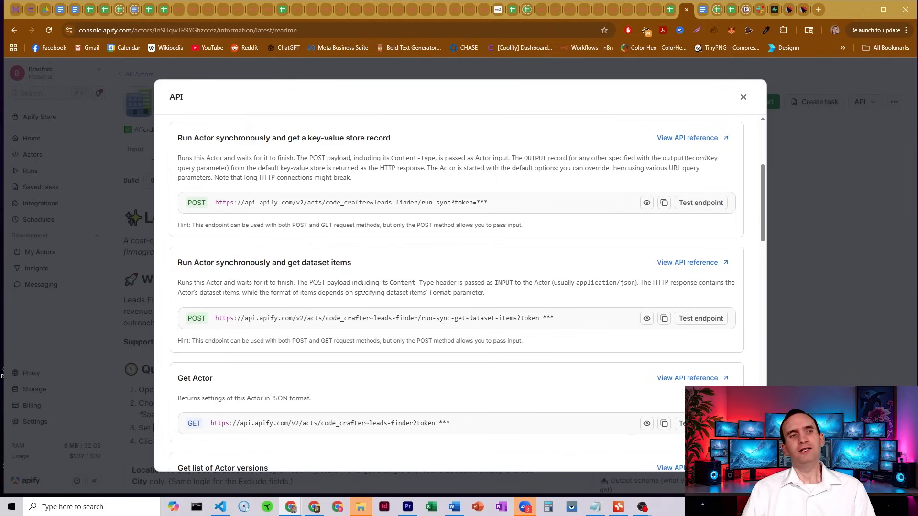
pyautogui.scroll(3)
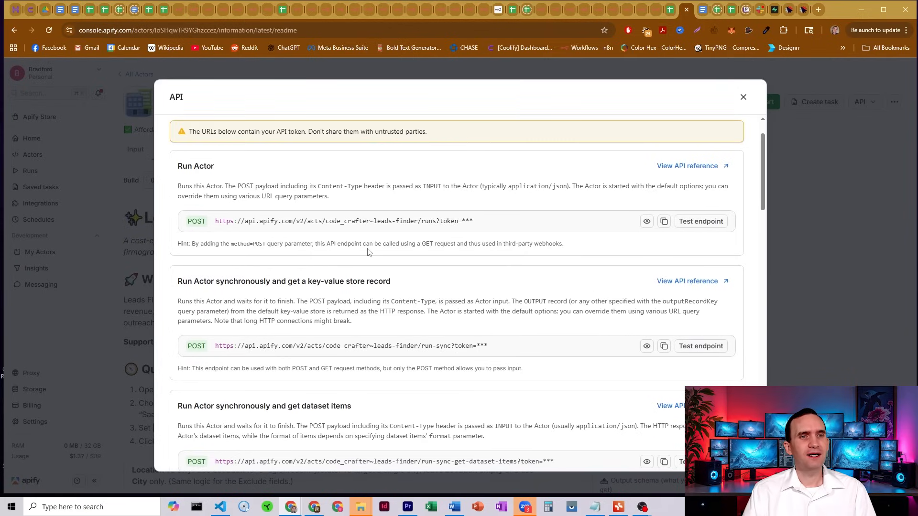
pyautogui.scroll(3)
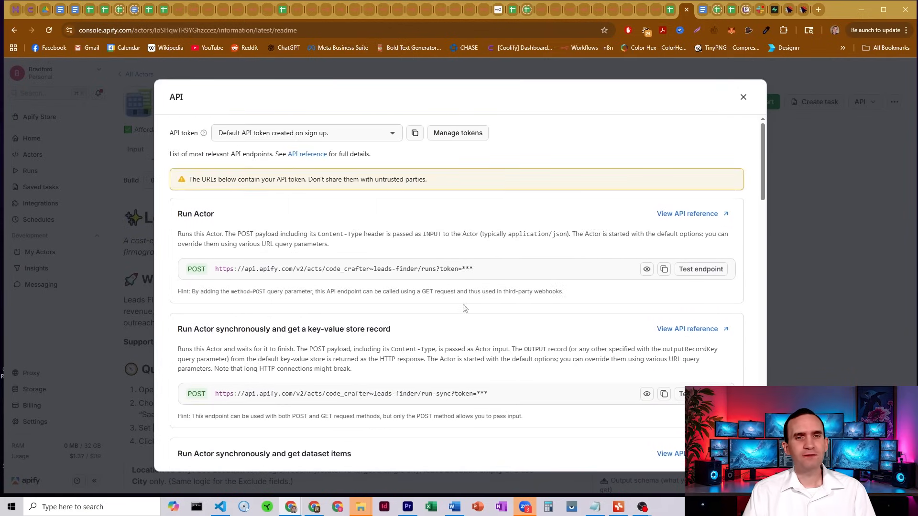
pyautogui.scroll(-3)
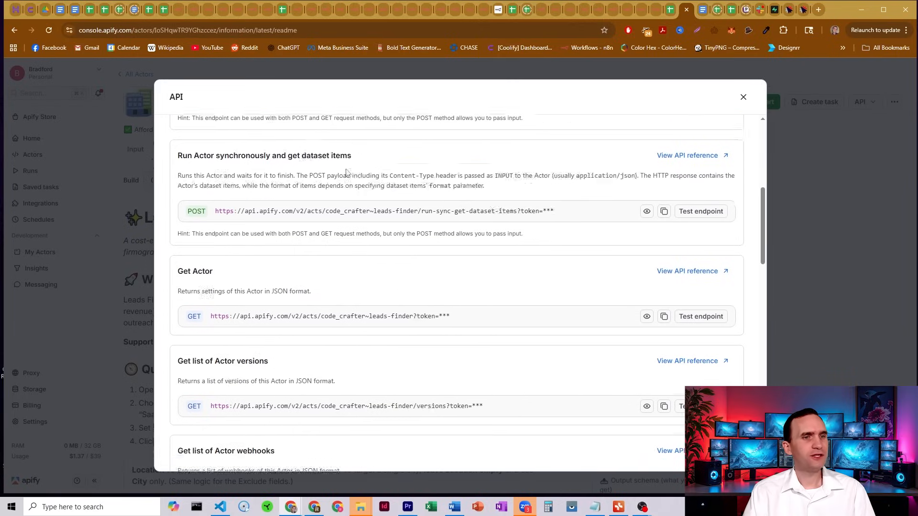
pyautogui.scroll(-3)
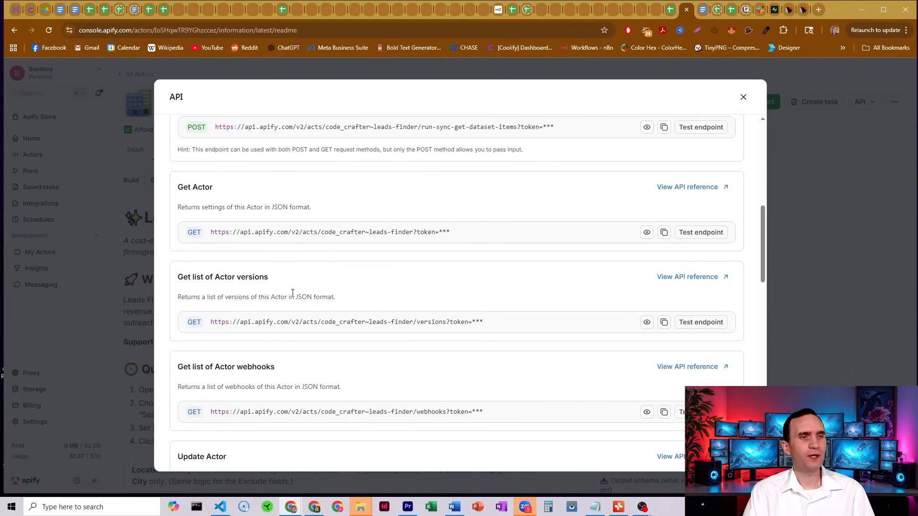
pyautogui.scroll(-3)
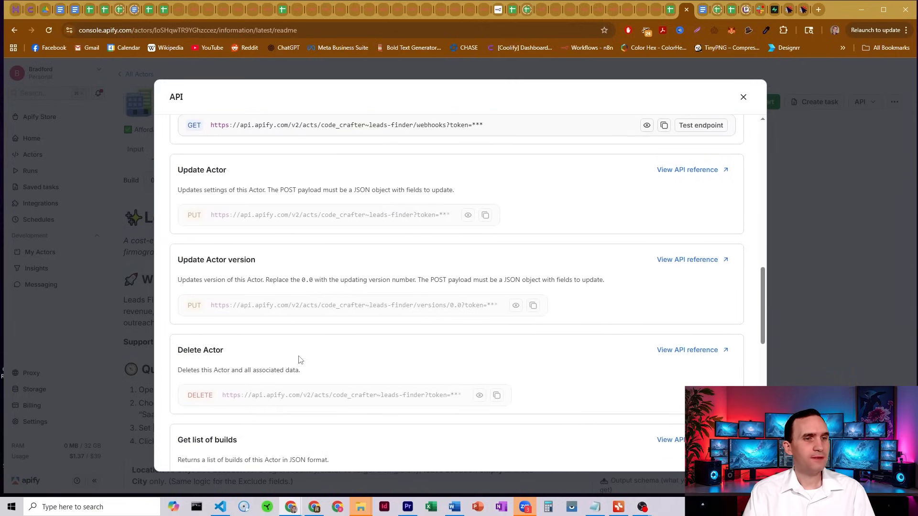
pyautogui.scroll(-3)
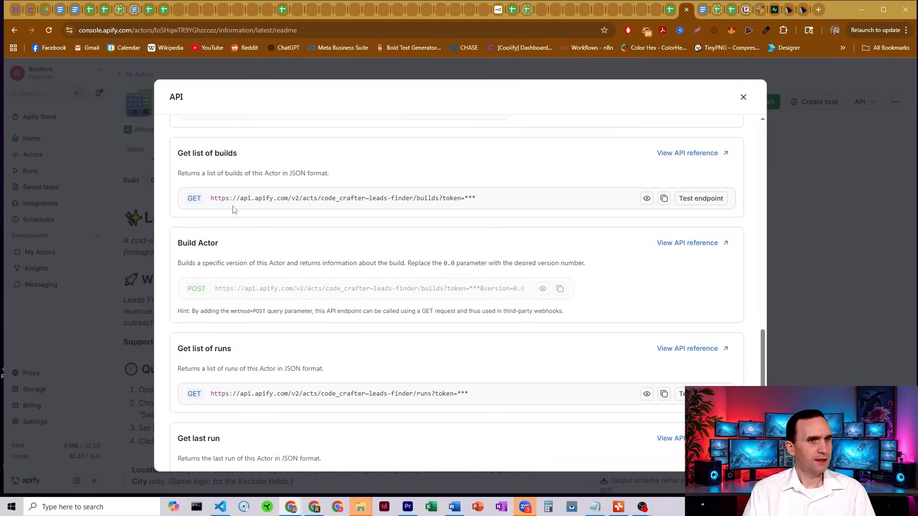
pyautogui.scroll(-3)
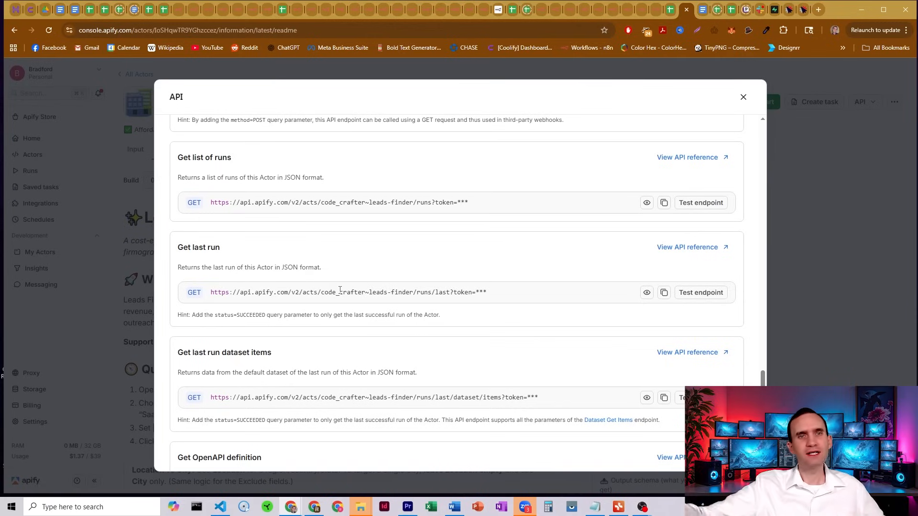
pyautogui.click(644, 10)
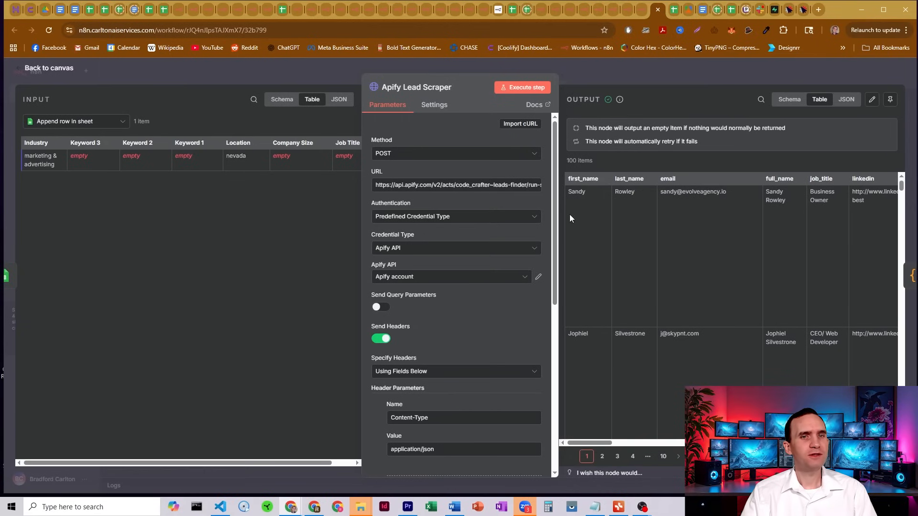
# Check the Lead Scraper node's POST URL, authentication and Apify API credential.
pyautogui.click(49, 68)
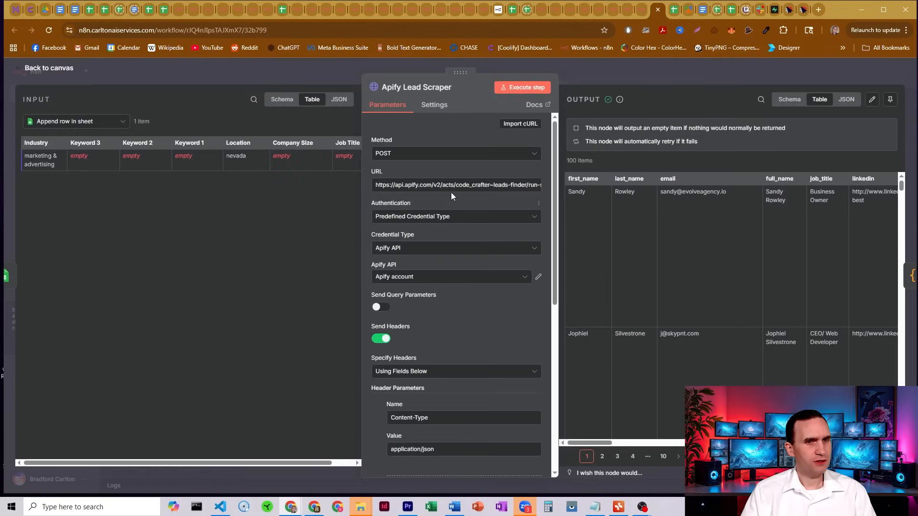
pyautogui.scroll(-3)
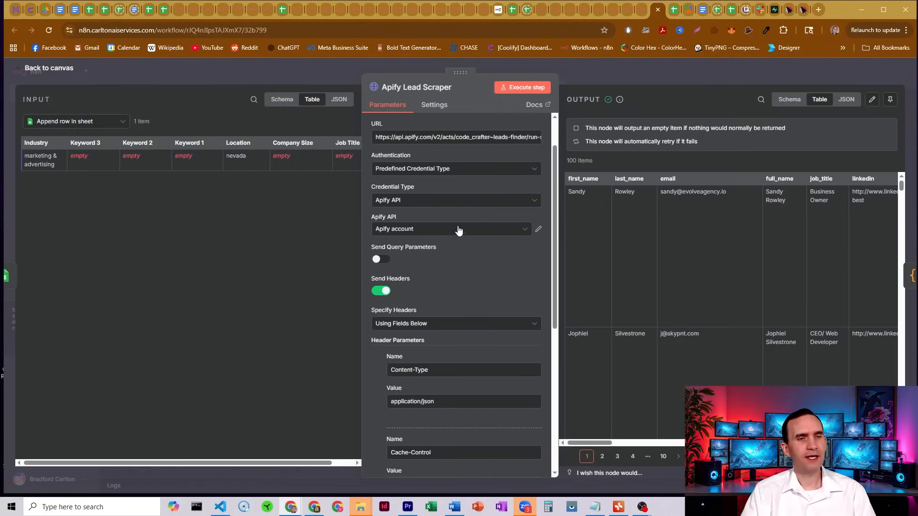
pyautogui.moveTo(424, 211)
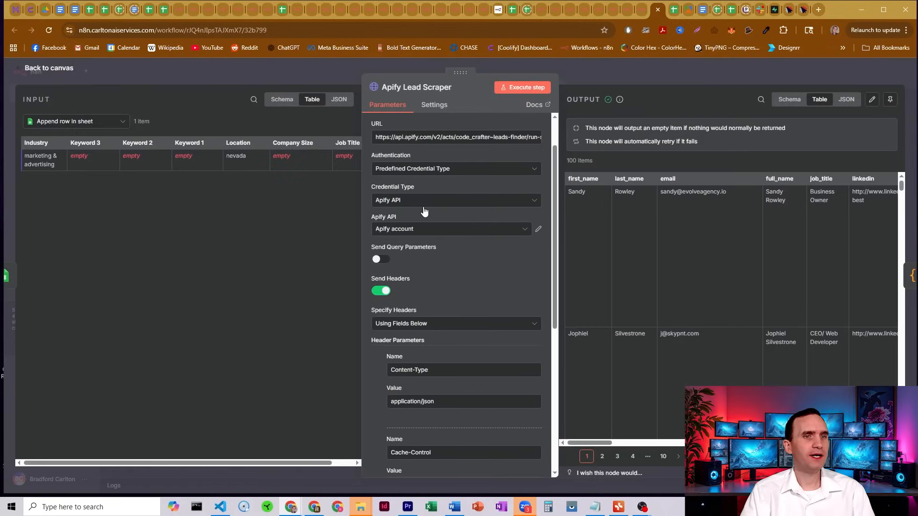
pyautogui.moveTo(439, 220)
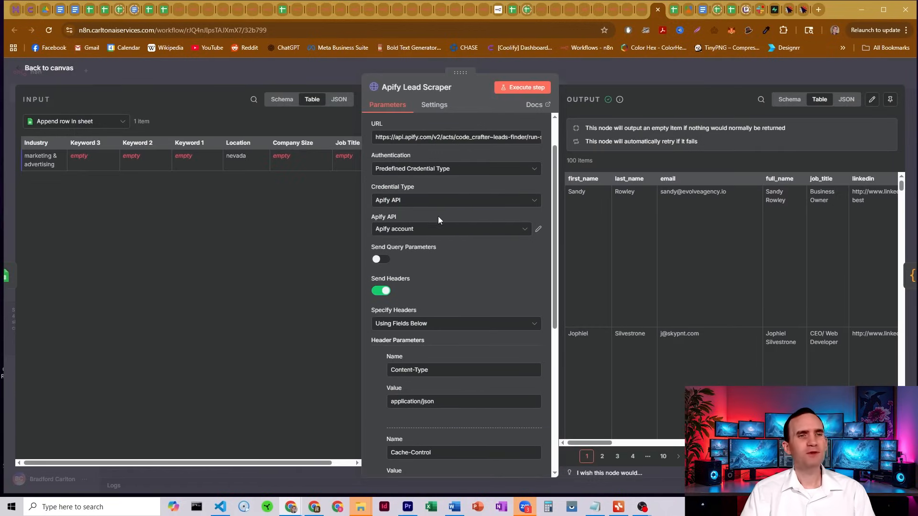
pyautogui.moveTo(439, 239)
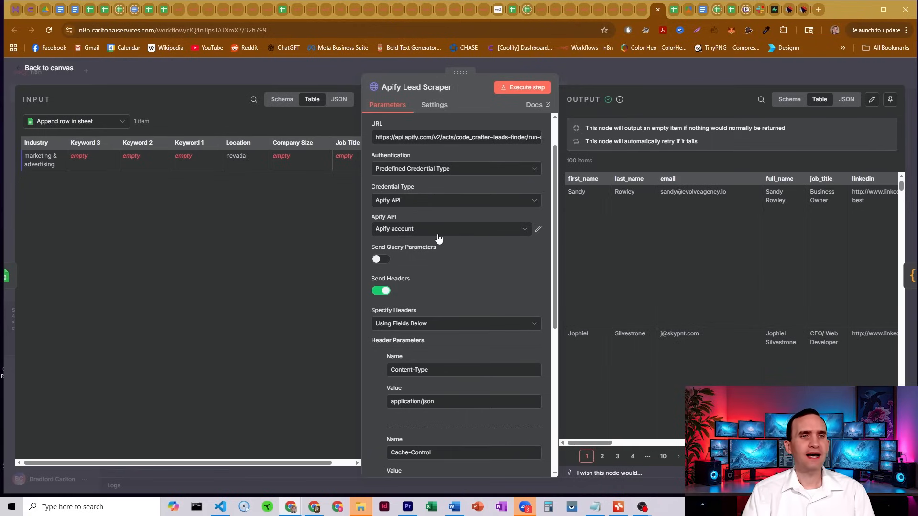
pyautogui.moveTo(427, 193)
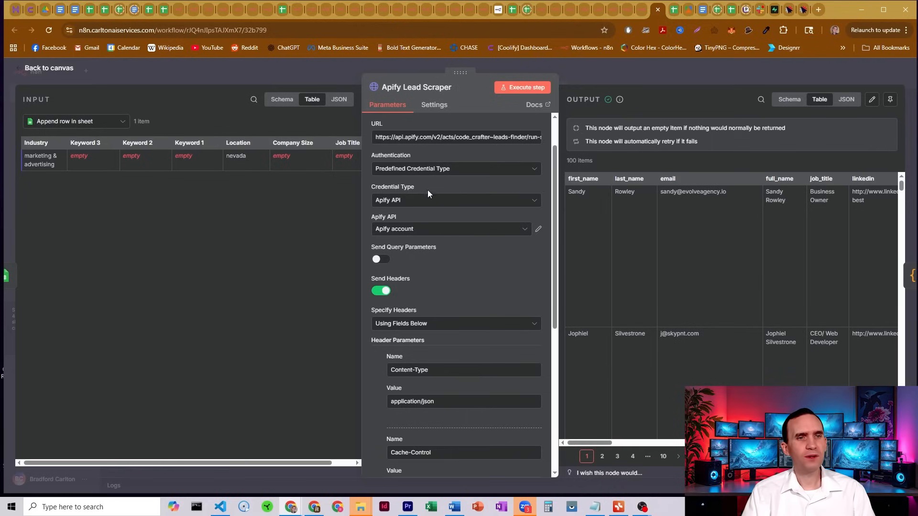
pyautogui.moveTo(436, 190)
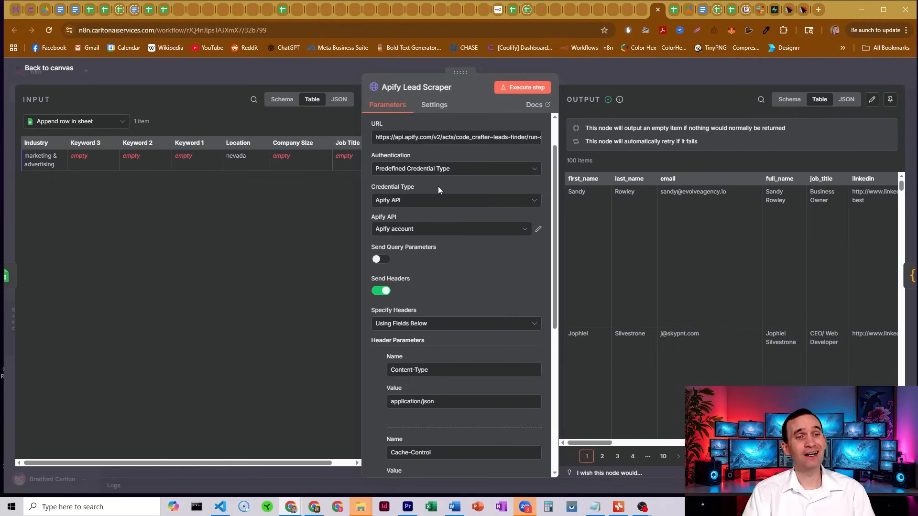
pyautogui.moveTo(413, 218)
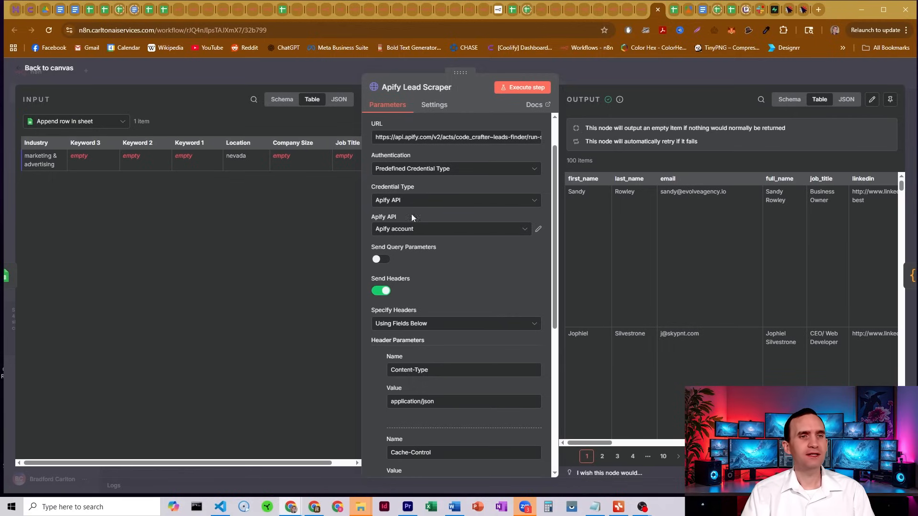
pyautogui.scroll(3)
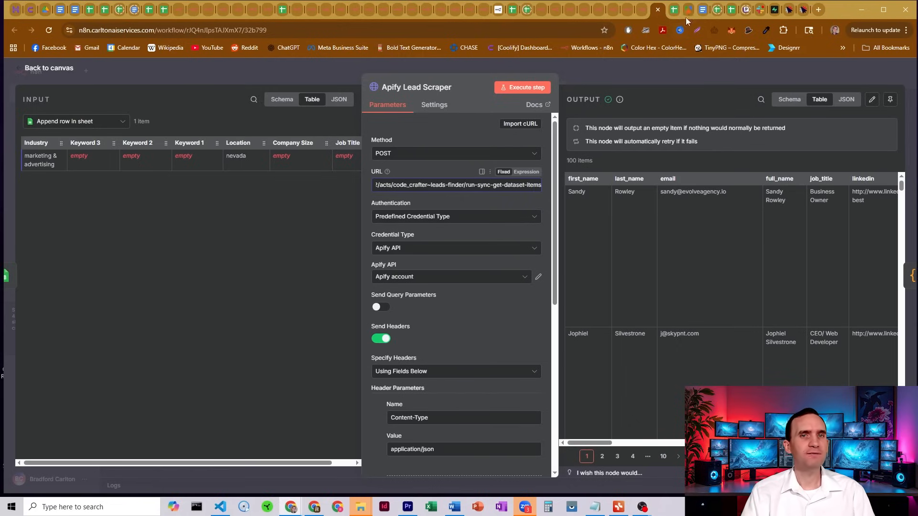
pyautogui.click(674, 10)
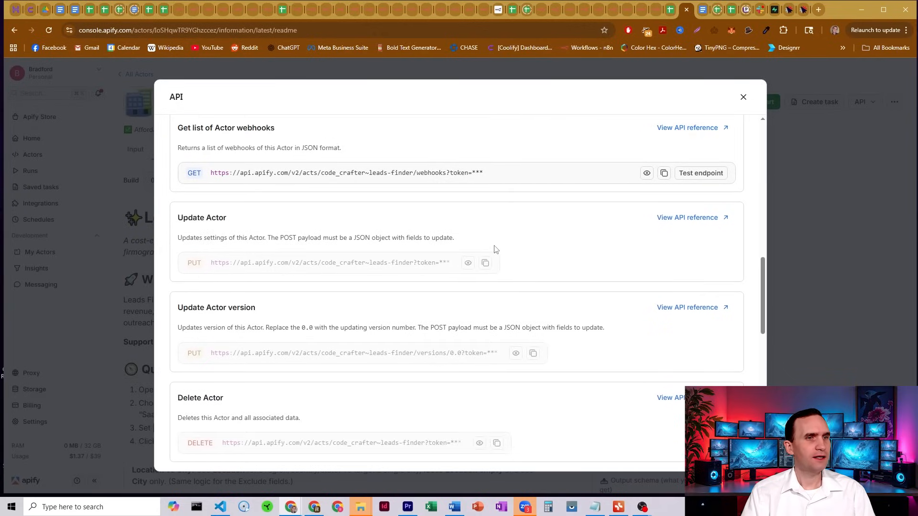
# Scroll up to the 'Run Actor synchronously and get dataset items' endpoint.
pyautogui.scroll(3)
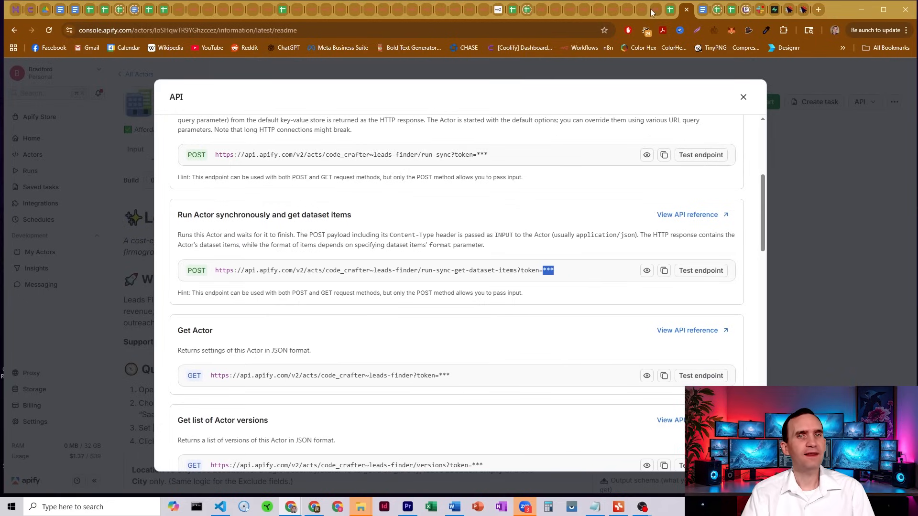
pyautogui.click(644, 9)
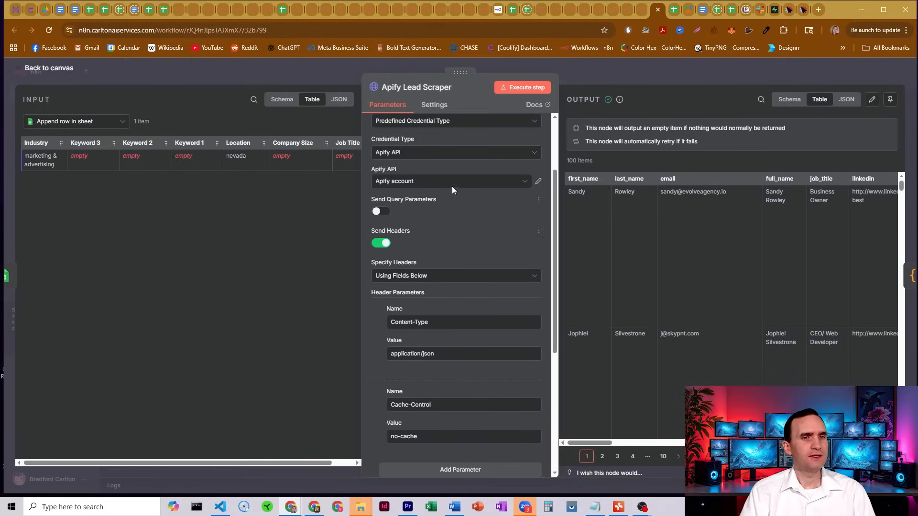
pyautogui.scroll(-3)
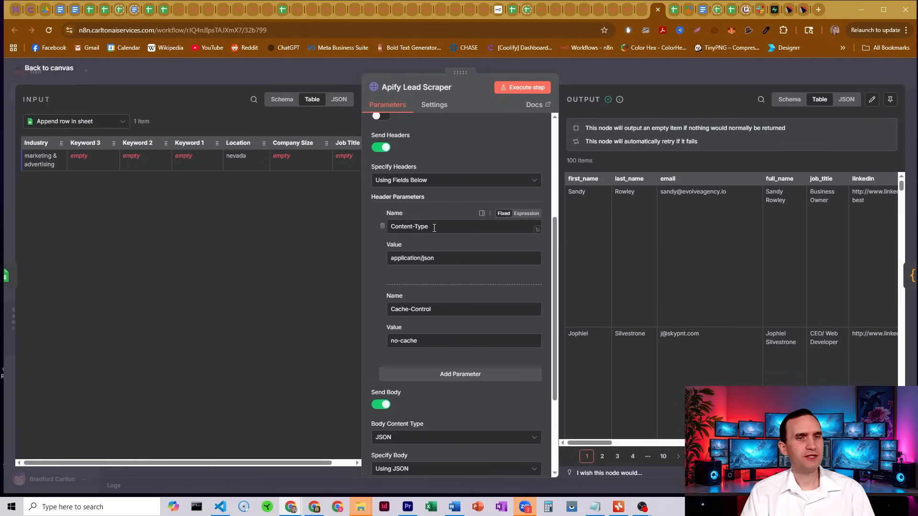
pyautogui.moveTo(453, 207)
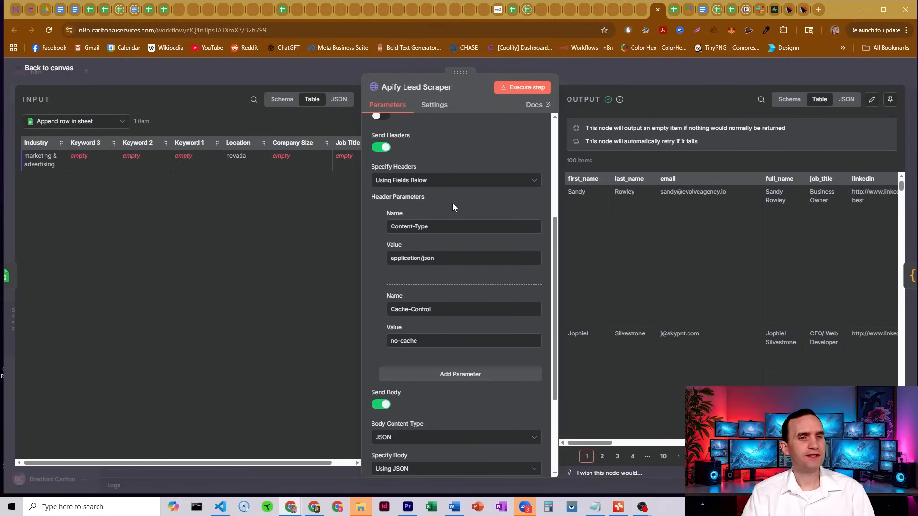
pyautogui.scroll(-3)
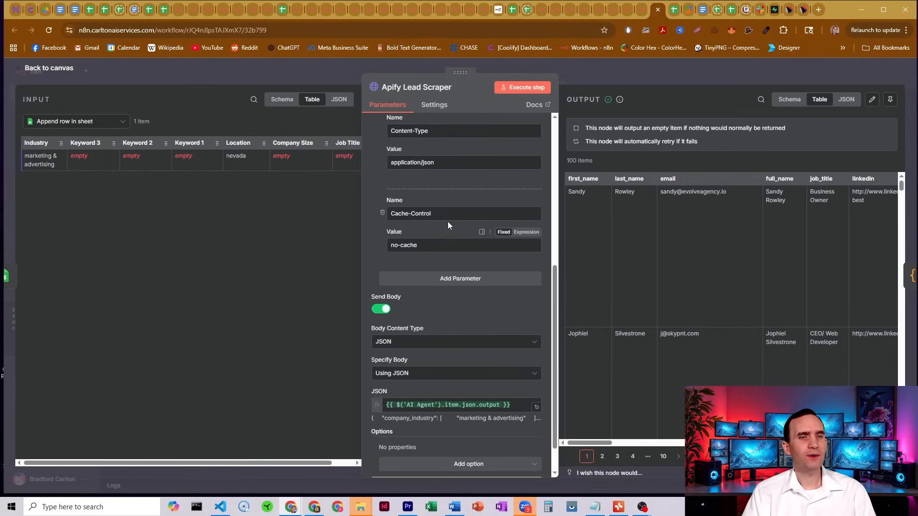
pyautogui.scroll(-3)
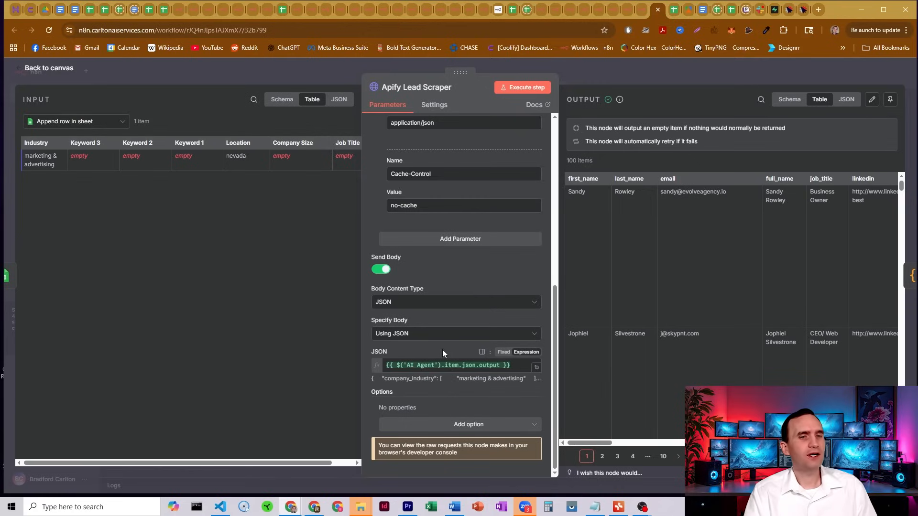
pyautogui.moveTo(590, 74)
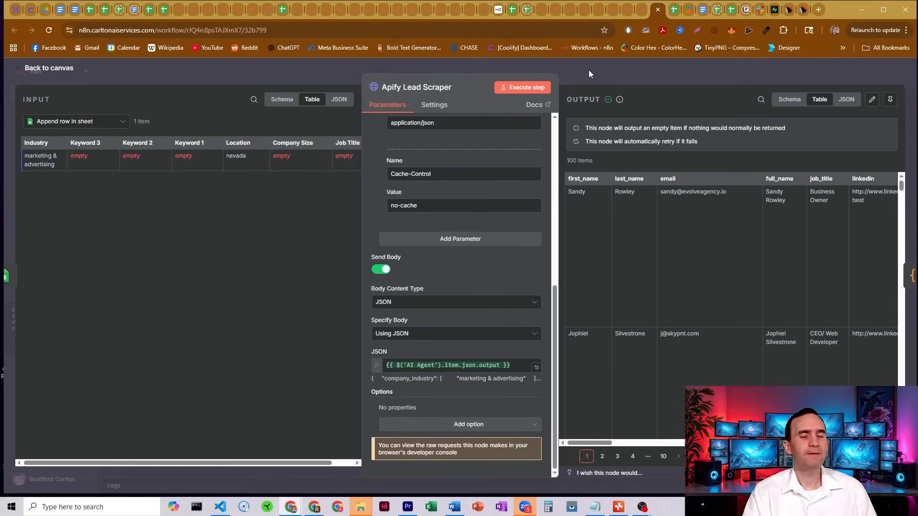
# Inspect the Data Present? code and If Status Empty condition that handle No Data results.
pyautogui.click(49, 68)
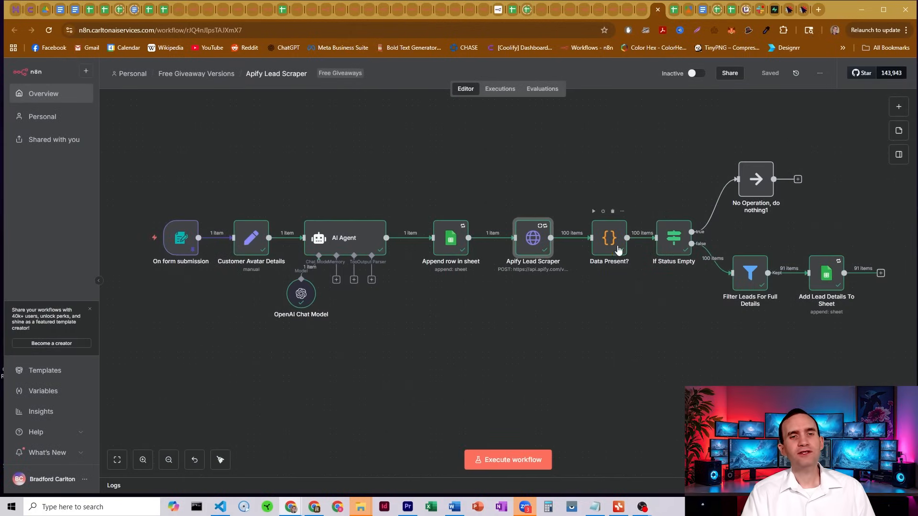
pyautogui.doubleClick(609, 237)
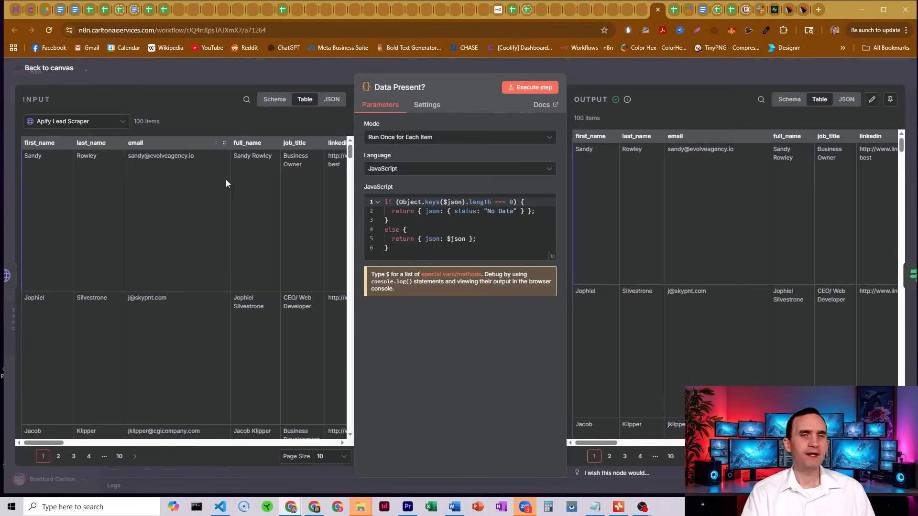
pyautogui.click(49, 68)
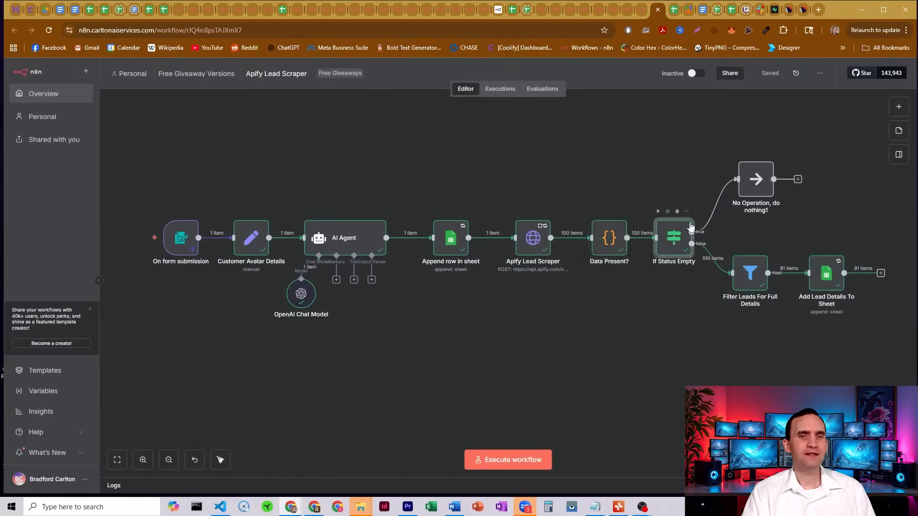
pyautogui.doubleClick(673, 237)
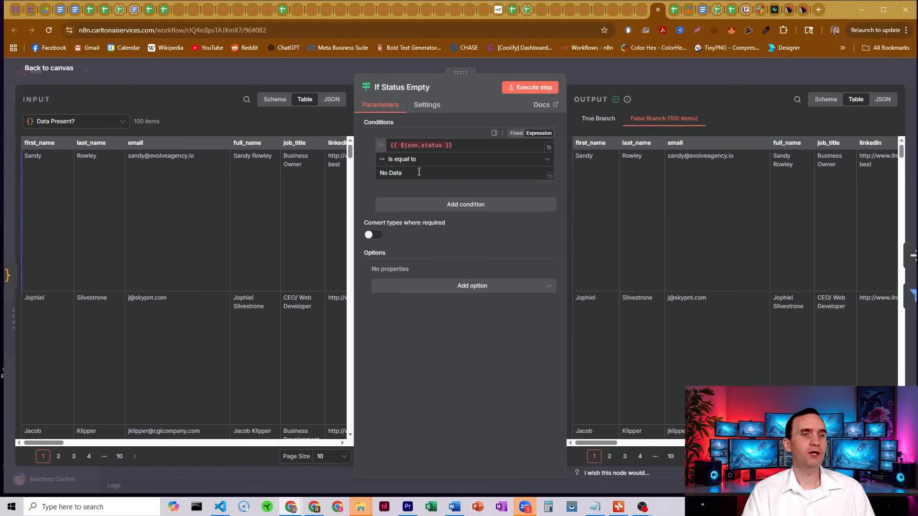
pyautogui.click(48, 67)
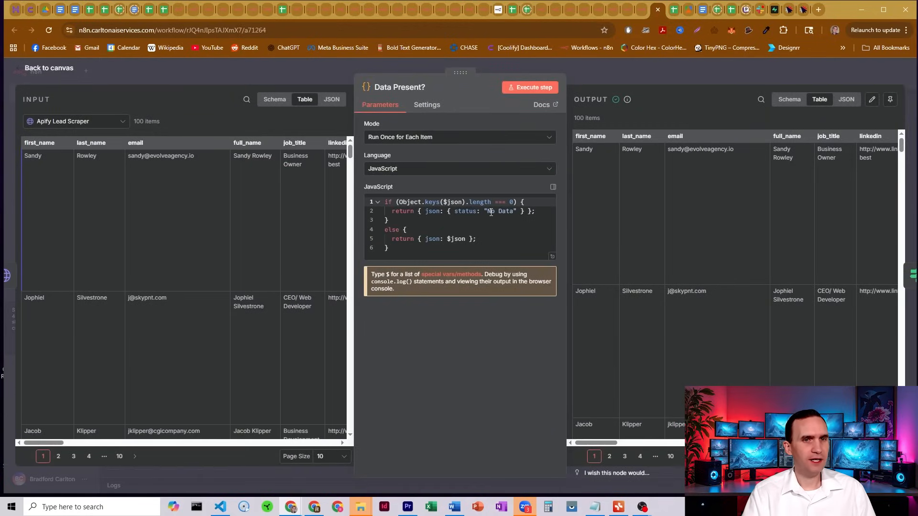
pyautogui.click(49, 68)
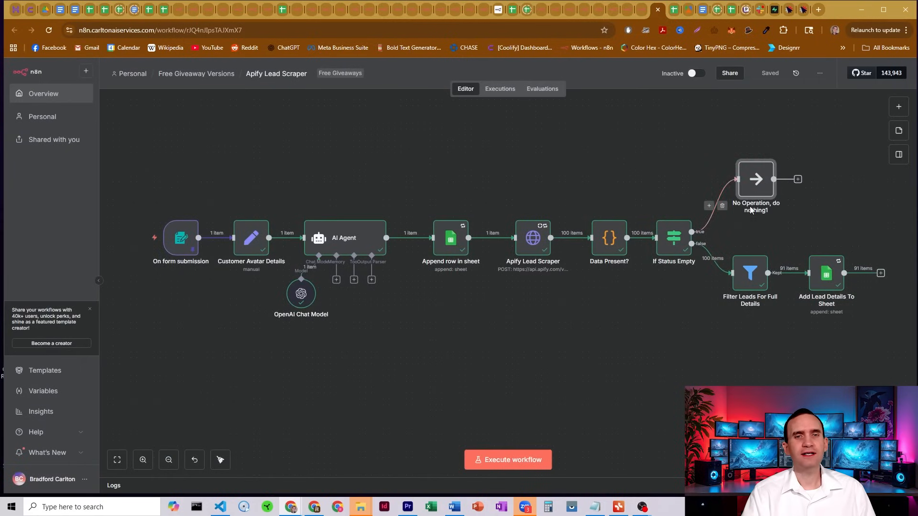
pyautogui.moveTo(756, 179)
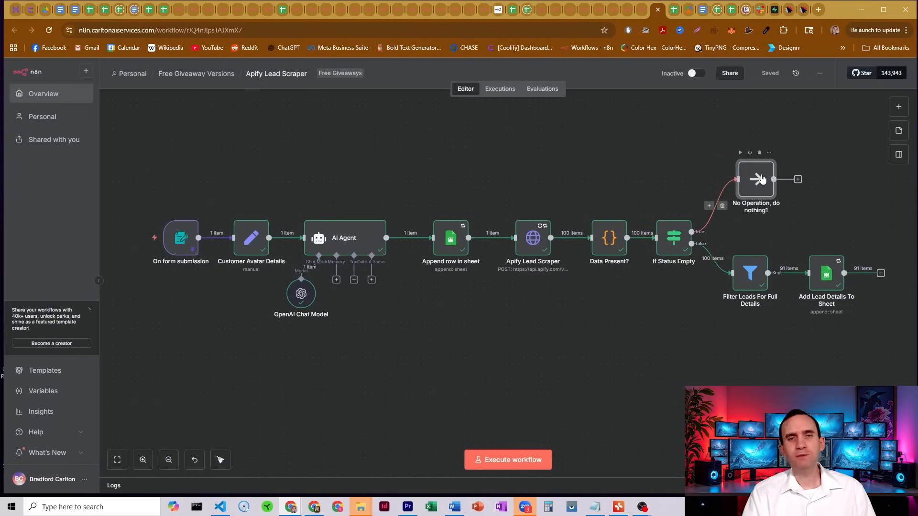
pyautogui.moveTo(743, 142)
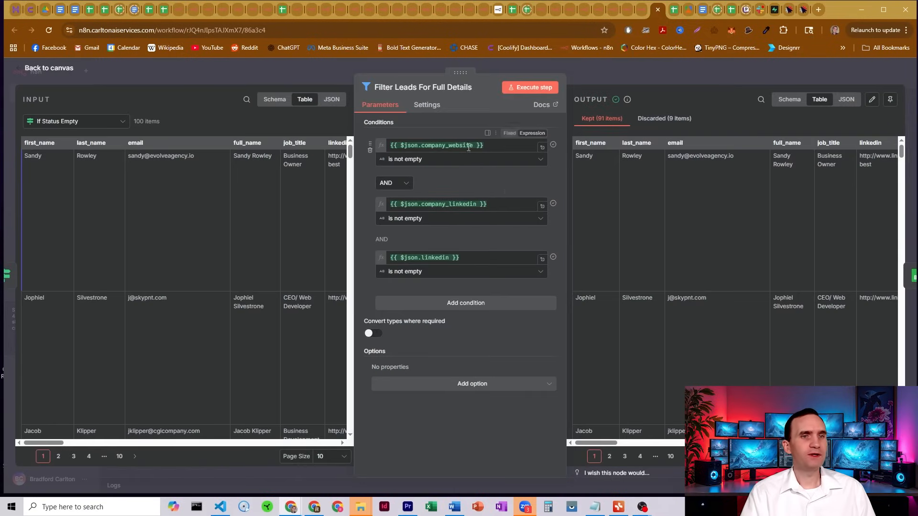
pyautogui.moveTo(423, 132)
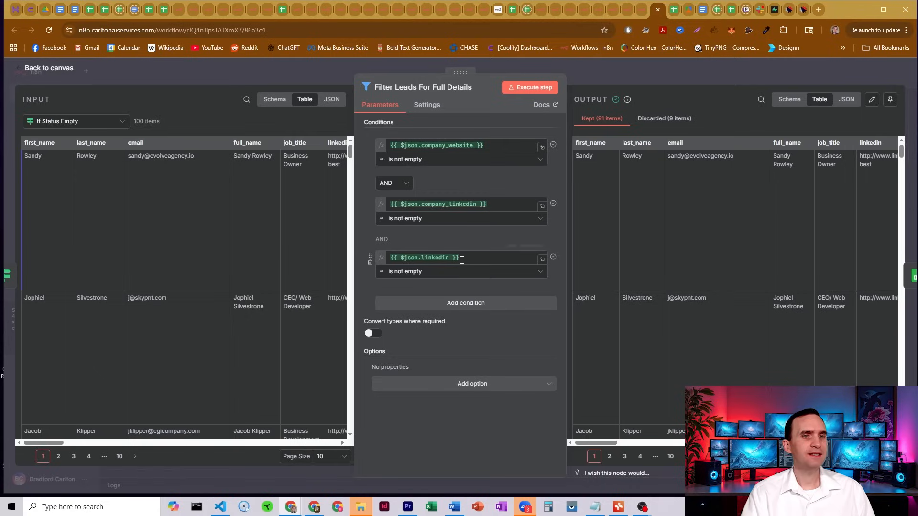
pyautogui.moveTo(631, 92)
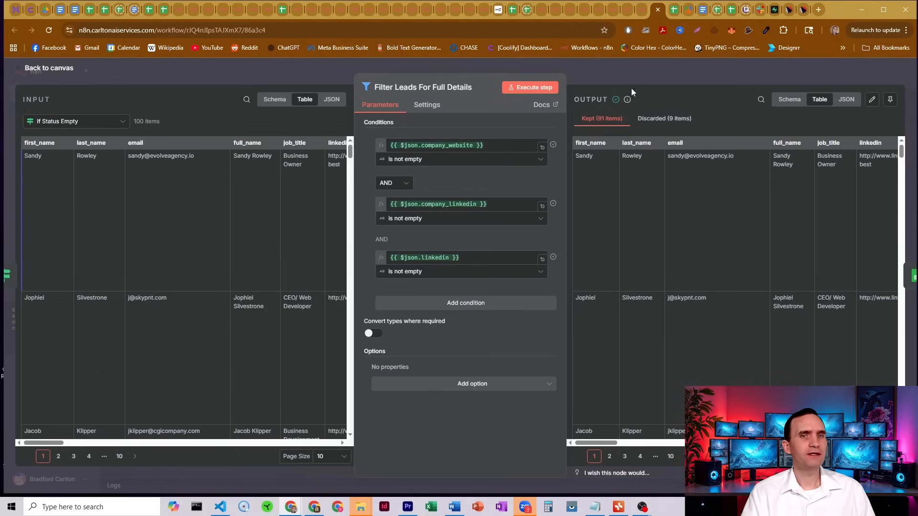
# Close the Filter Leads For Full Details editor, keeping 91 leads, and return to the canvas.
pyautogui.click(49, 68)
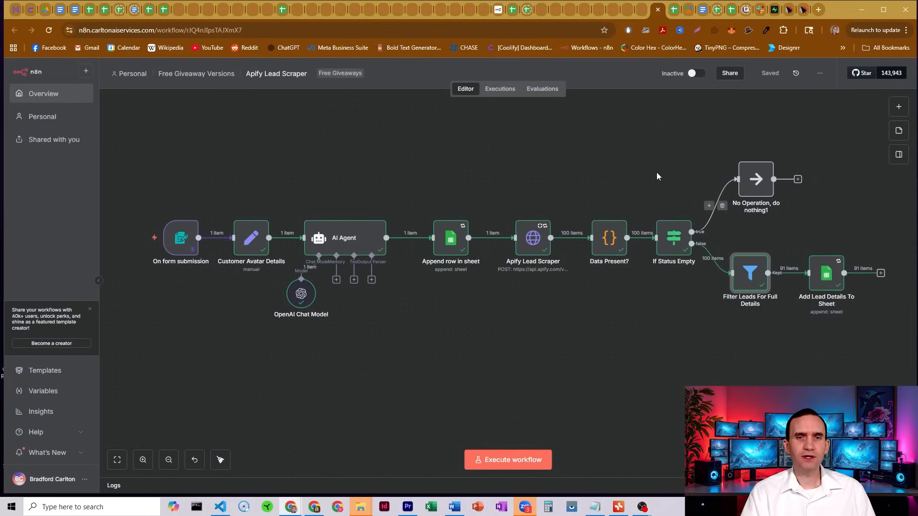
pyautogui.moveTo(749, 382)
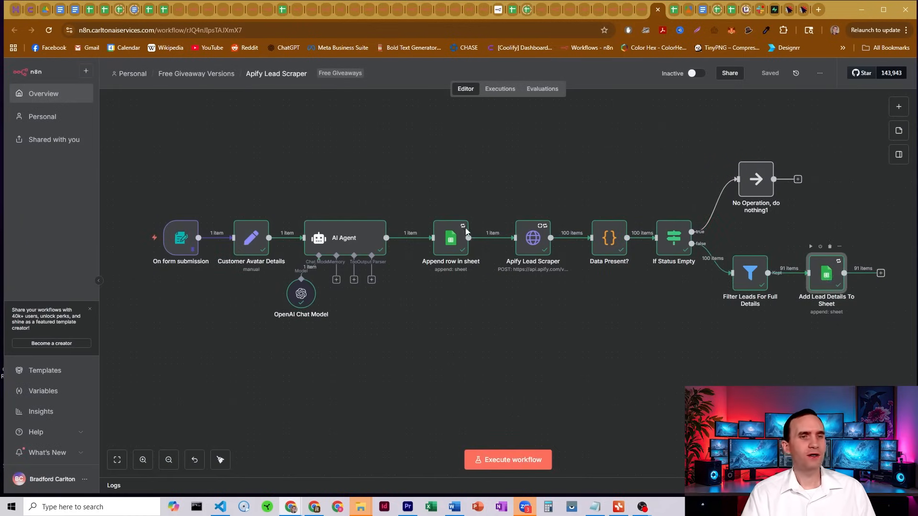
# Inspect Add Lead Details To Sheet's field-to-column mappings, including the Phone Number expression.
pyautogui.doubleClick(826, 273)
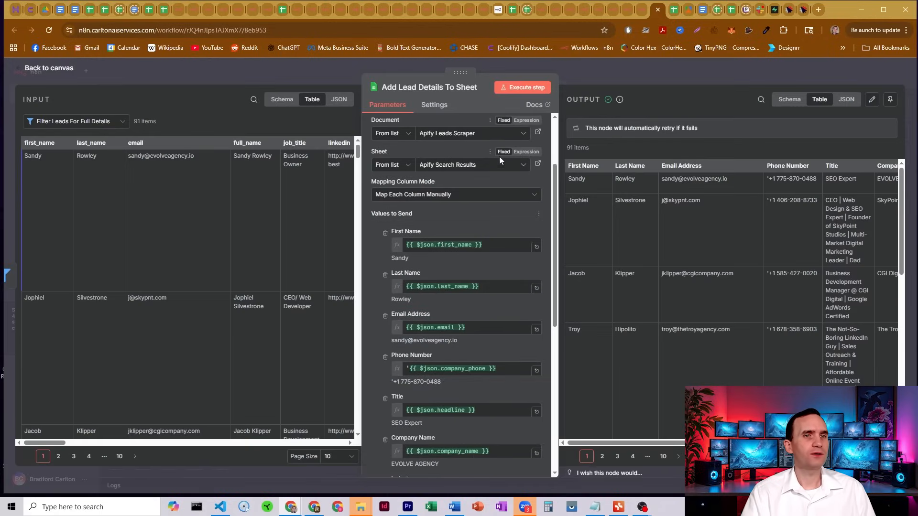
pyautogui.scroll(3)
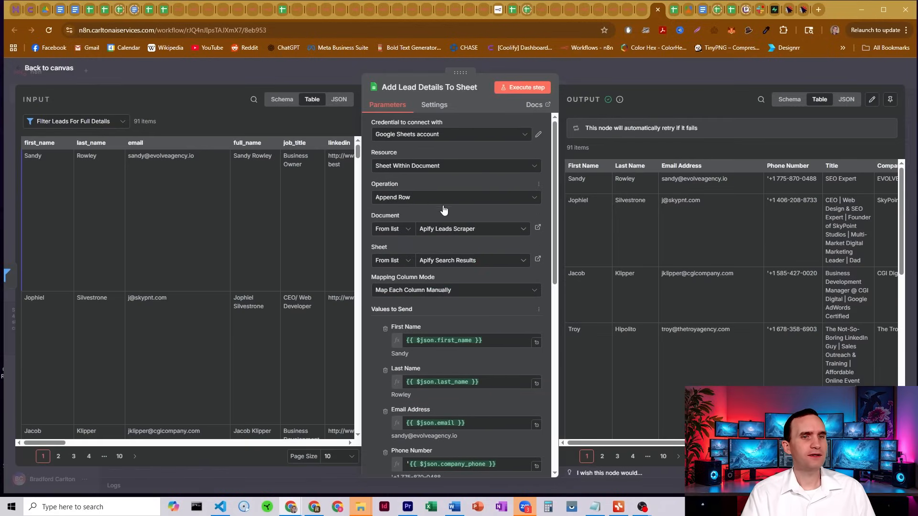
pyautogui.moveTo(462, 242)
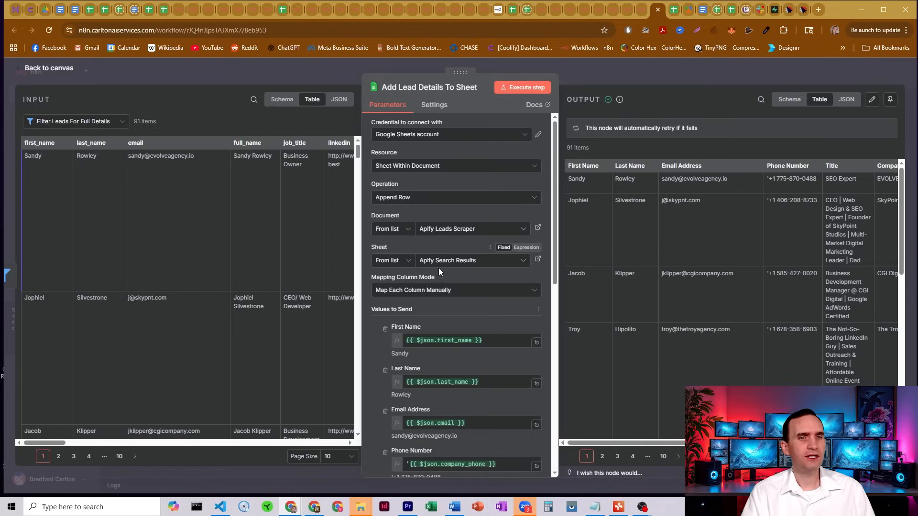
pyautogui.scroll(-3)
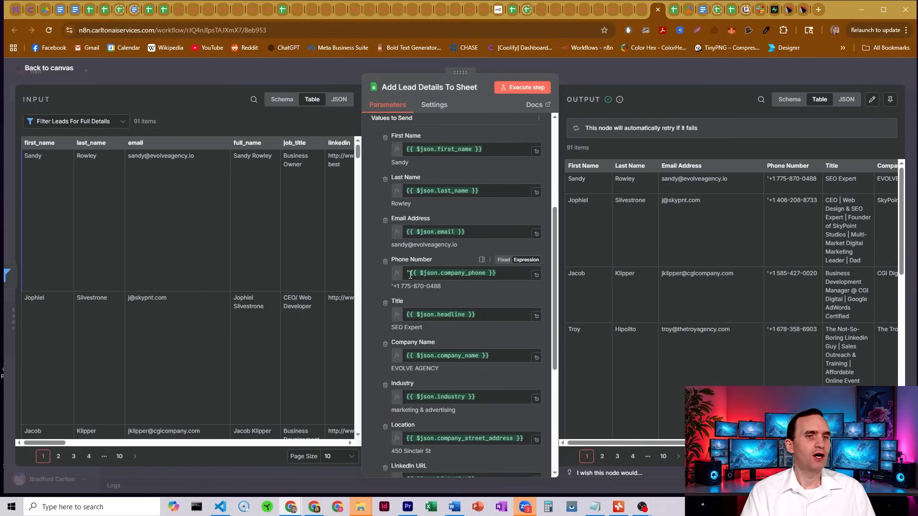
pyautogui.moveTo(408, 300)
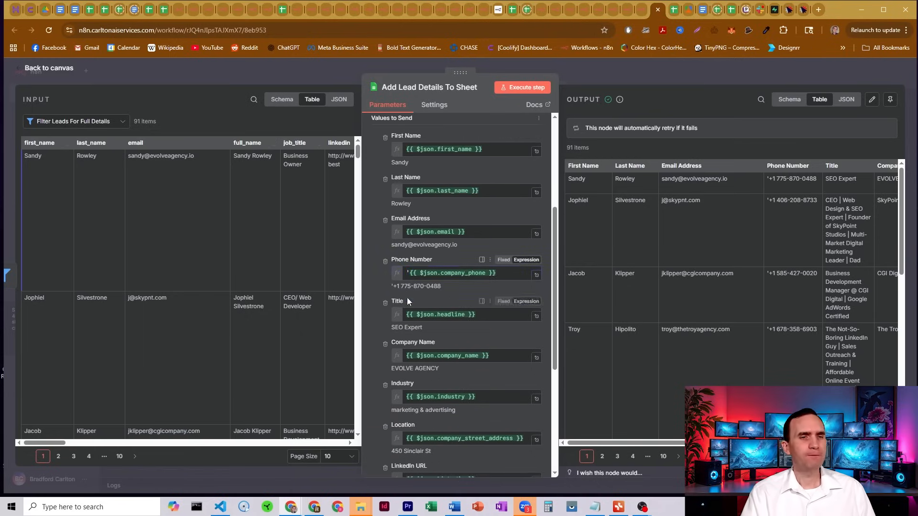
pyautogui.click(457, 273)
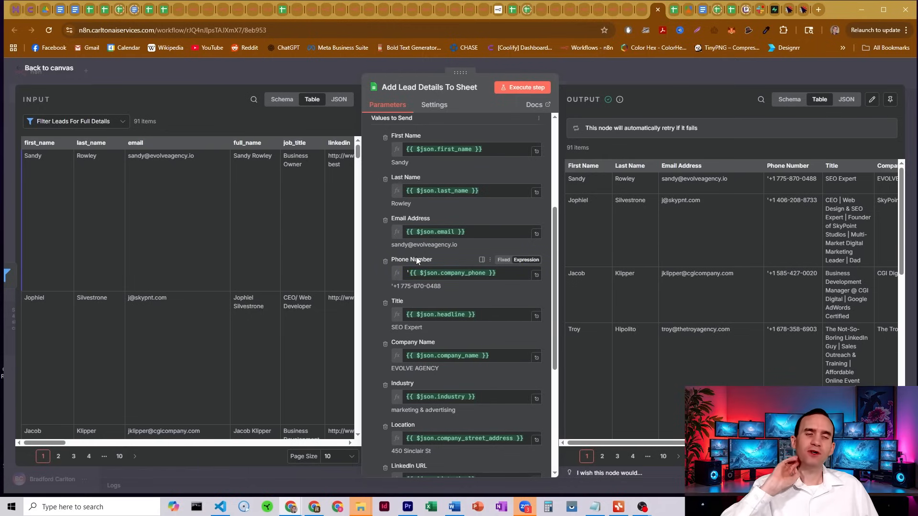
pyautogui.moveTo(398, 303)
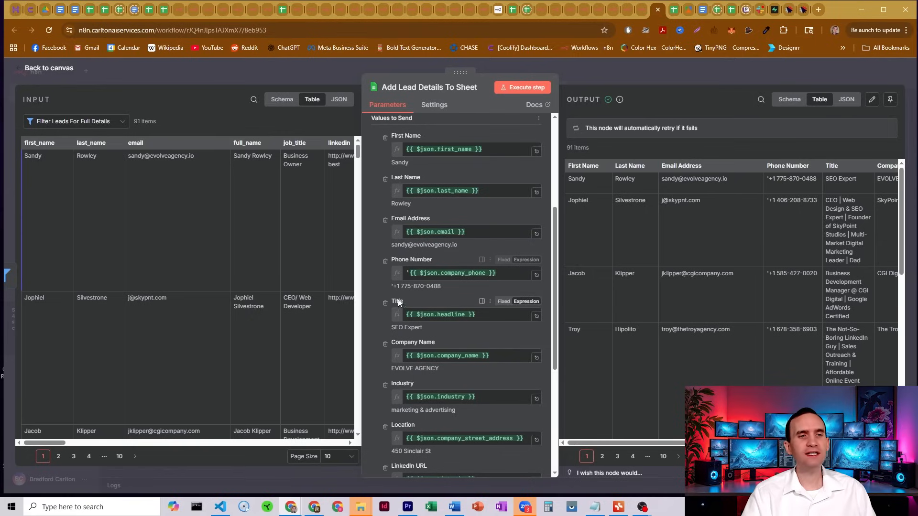
pyautogui.moveTo(406, 294)
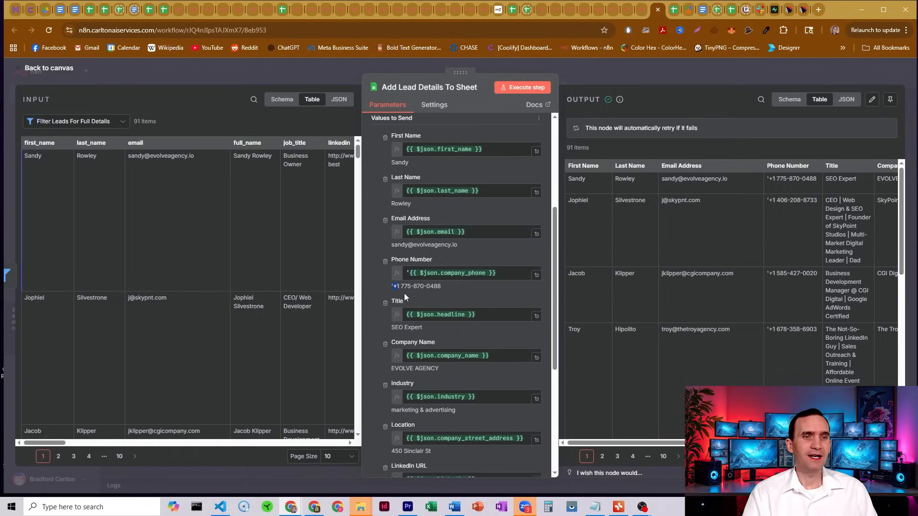
pyautogui.click(450, 273)
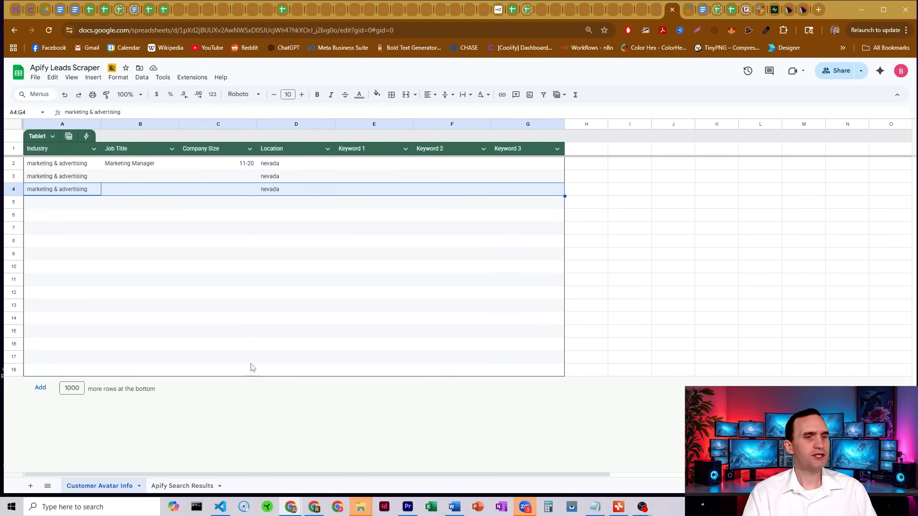
# Compare Apify Search Results phone numbers with n8n's apostrophe-prefixed phone mapping, then return to canvas.
pyautogui.click(182, 485)
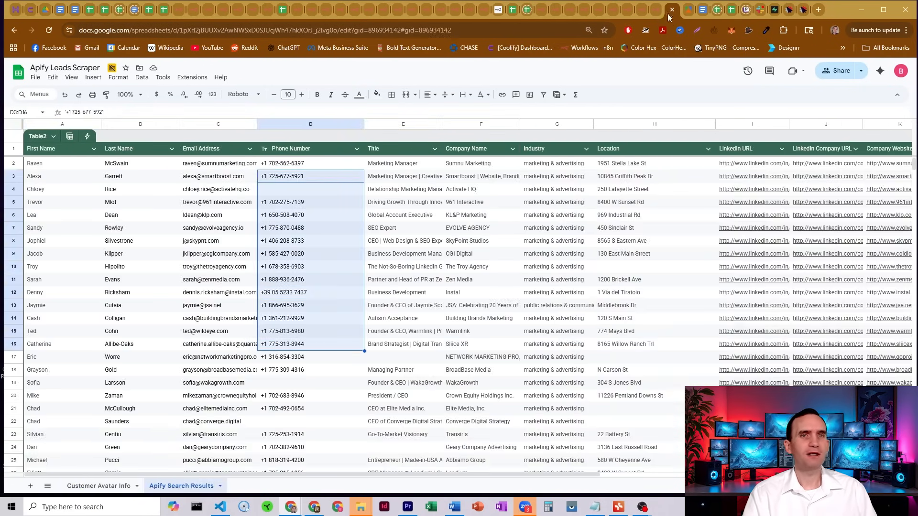
pyautogui.click(644, 10)
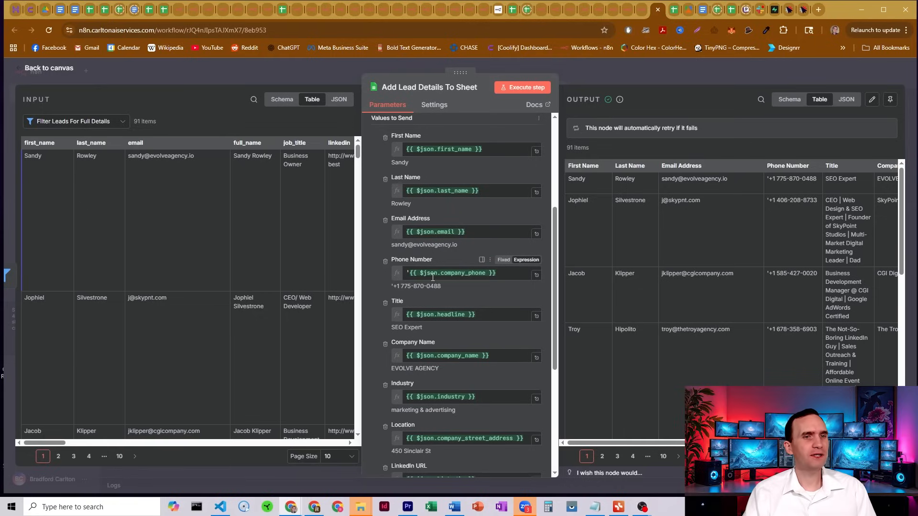
pyautogui.moveTo(430, 255)
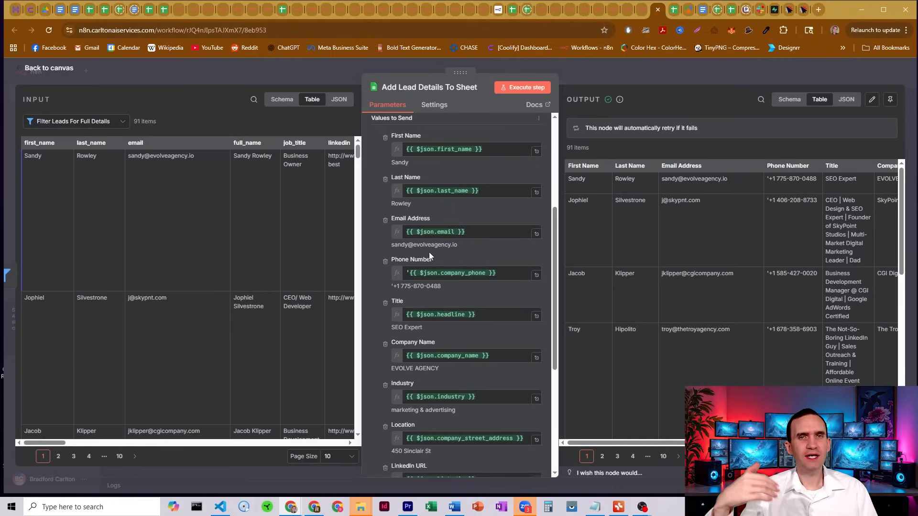
pyautogui.scroll(-3)
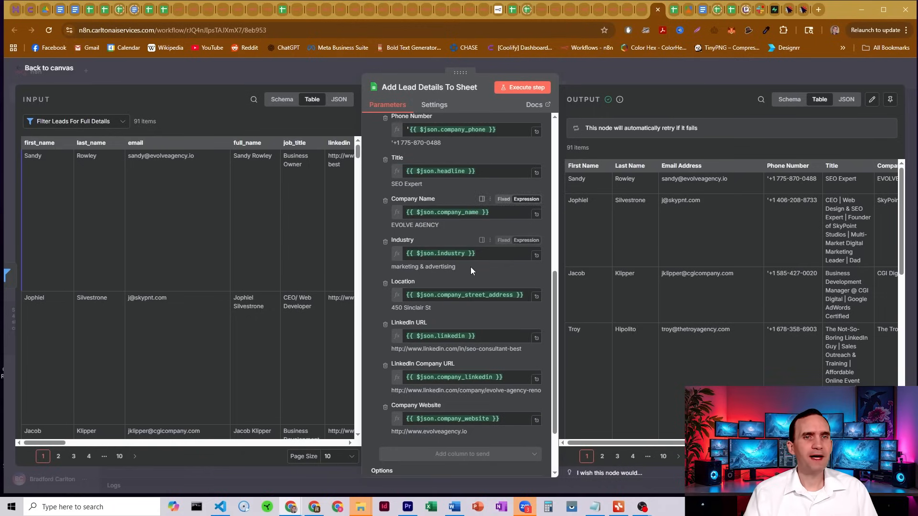
pyautogui.click(48, 67)
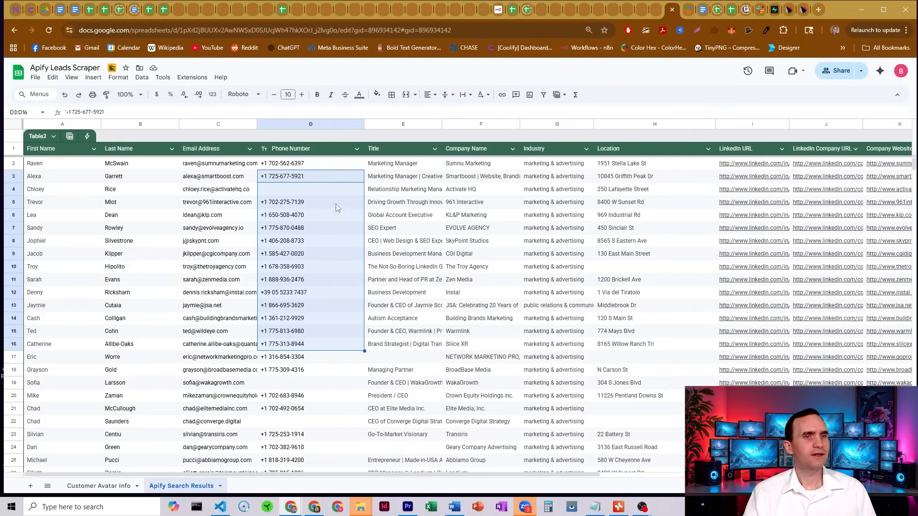
pyautogui.click(657, 10)
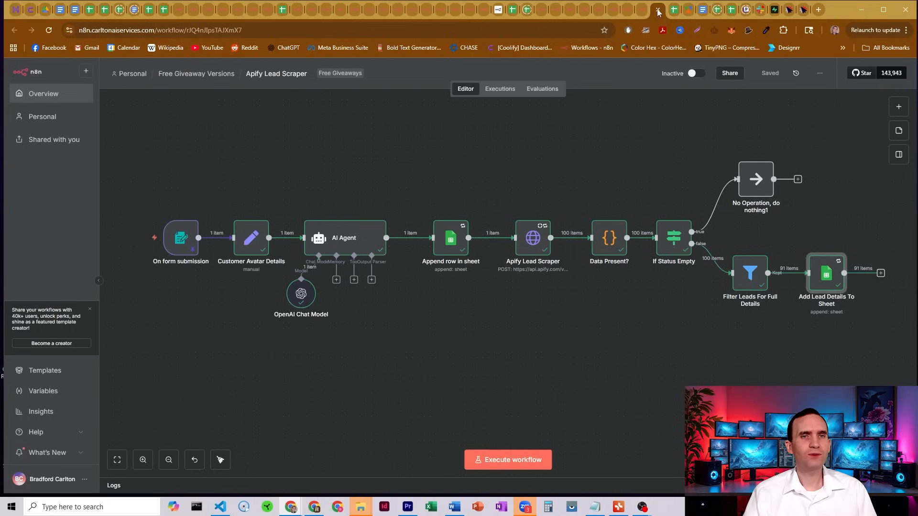
pyautogui.moveTo(605, 135)
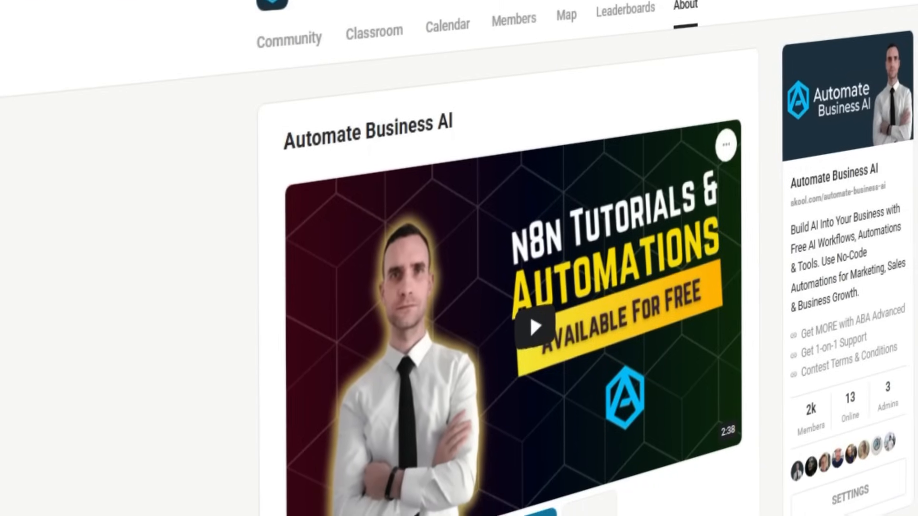
# Scroll through the Automate Business AI classroom's lead-gen bot lessons.
pyautogui.scroll(-3)
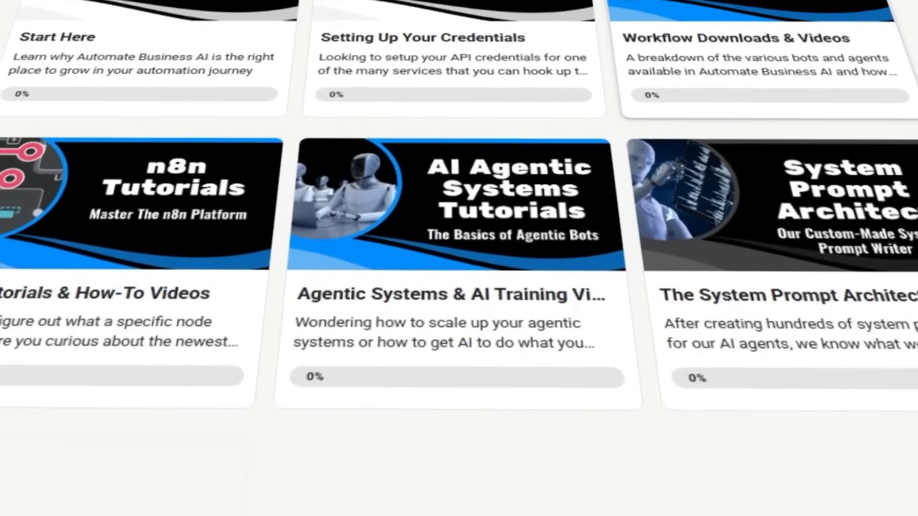
pyautogui.scroll(3)
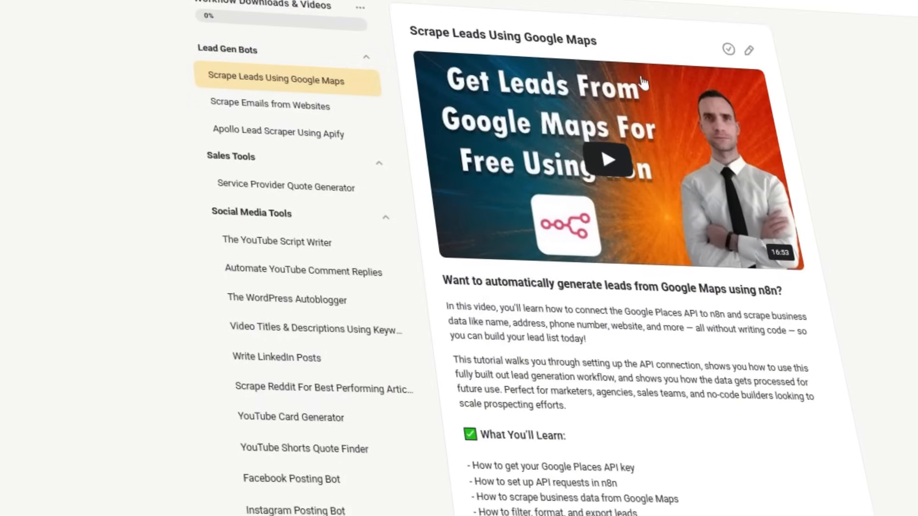
pyautogui.scroll(-3)
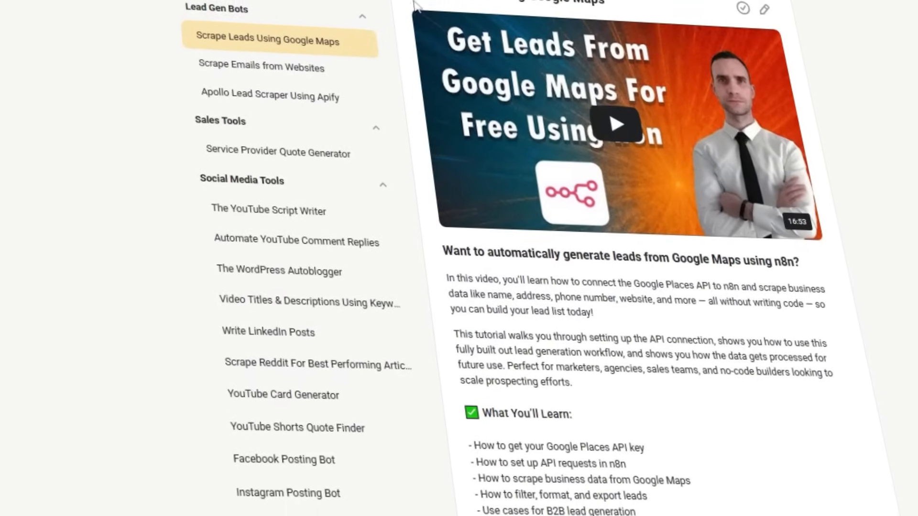
pyautogui.scroll(-3)
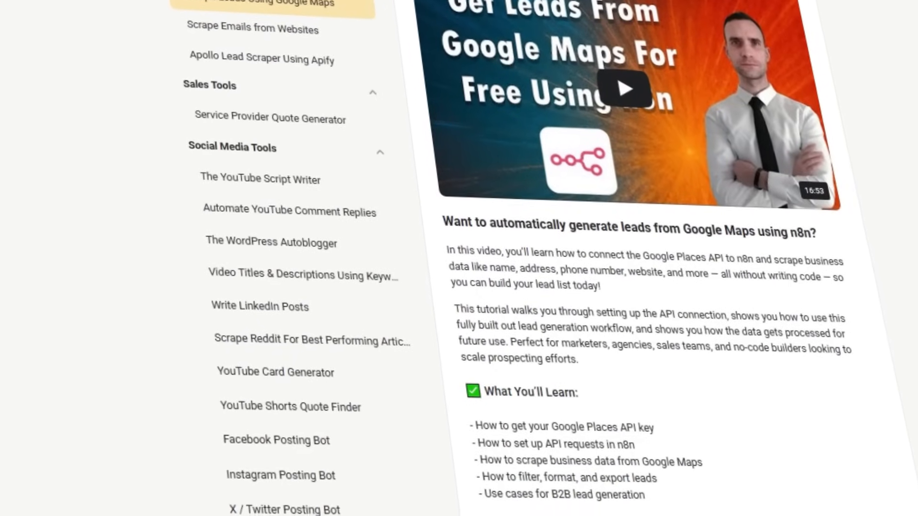
pyautogui.scroll(-3)
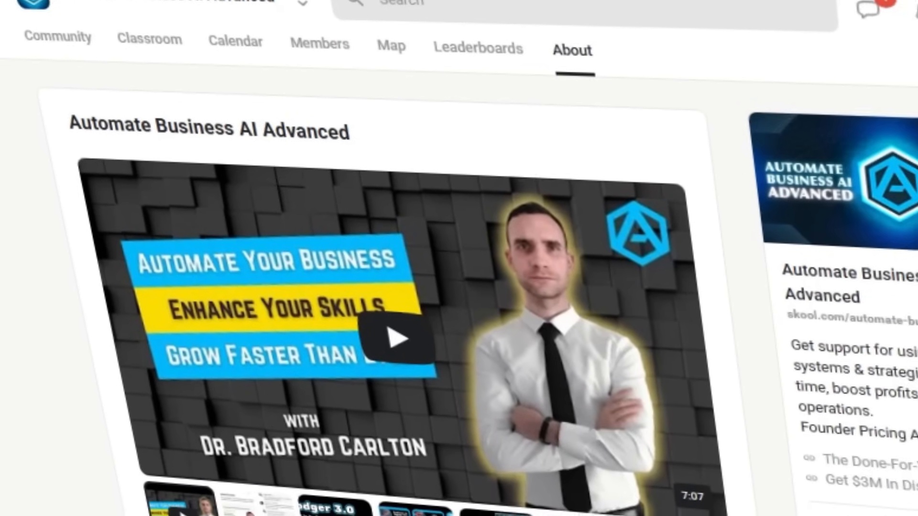
# Browse the Advanced classroom's courses, from Start Here through Past Tech Support Calls.
pyautogui.scroll(-3)
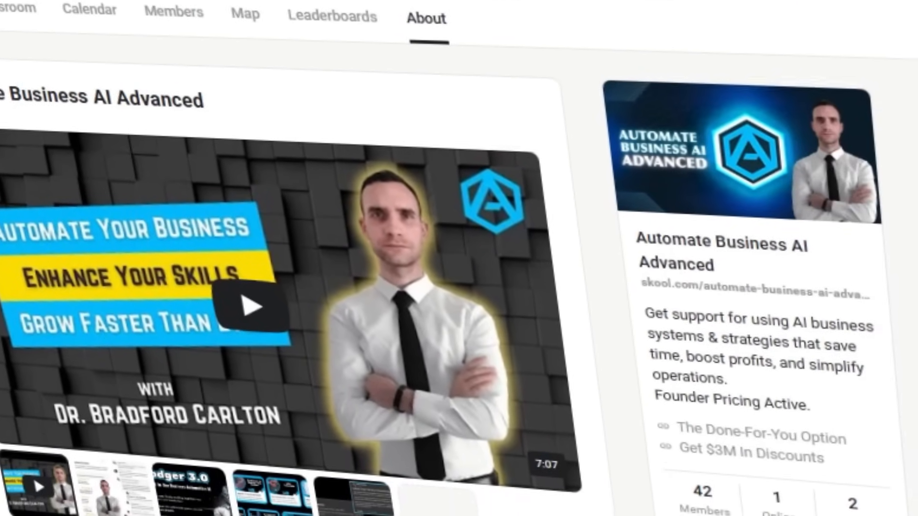
pyautogui.click(200, 46)
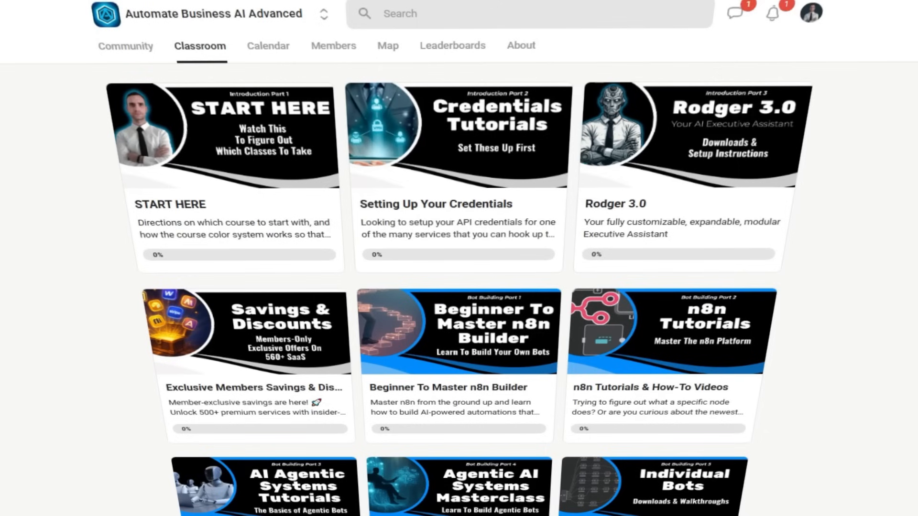
pyautogui.scroll(-3)
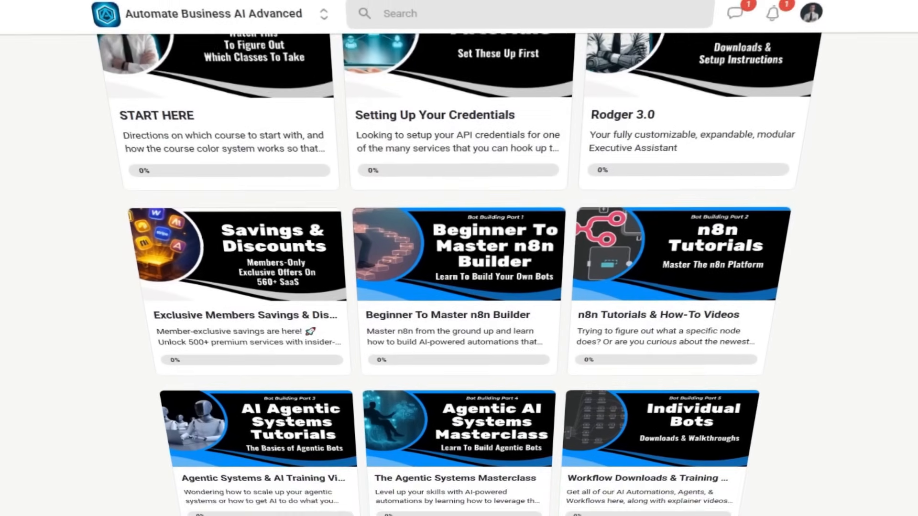
pyautogui.scroll(-3)
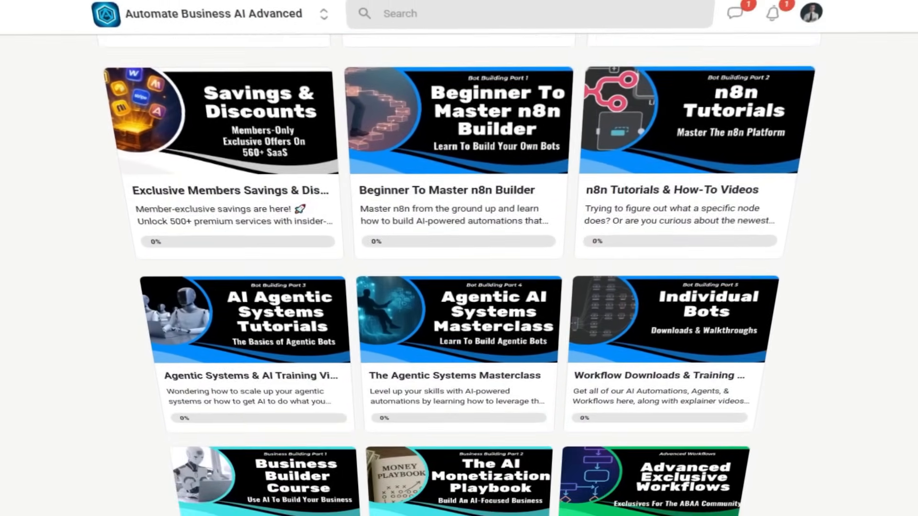
pyautogui.scroll(-3)
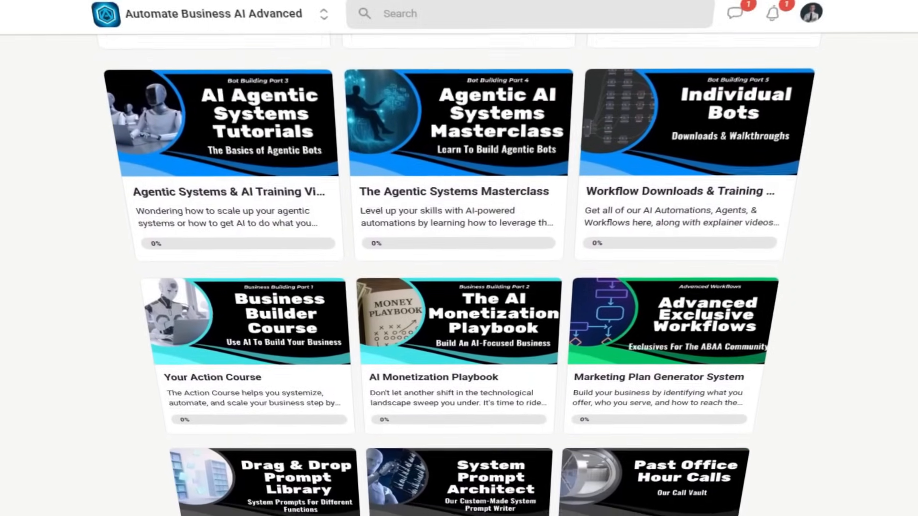
pyautogui.scroll(-3)
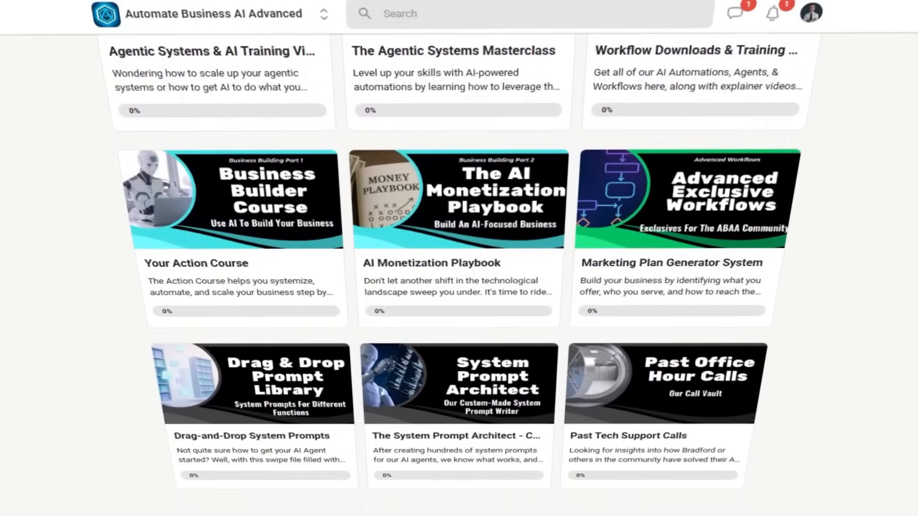